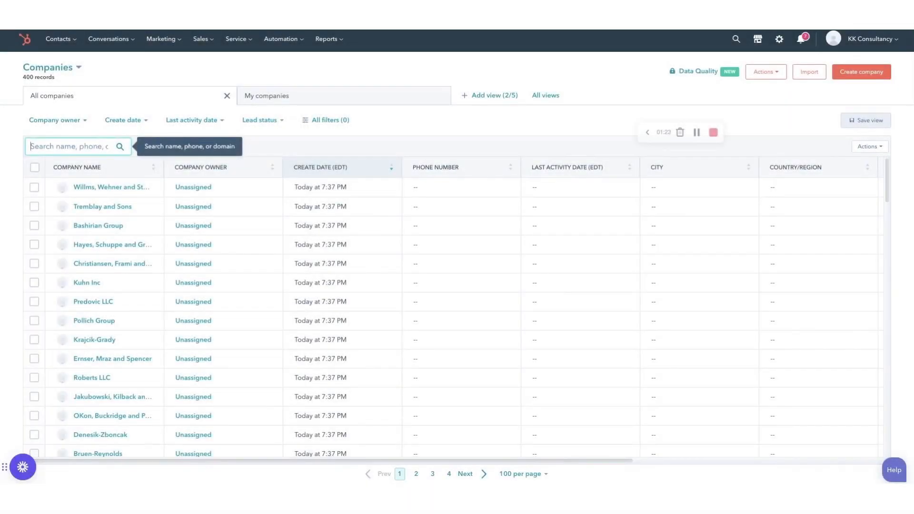
# - Search companies for "Will", clear it, then search for "Rob" revealing duplicate Roberts LLC records
pyautogui.write('Will')
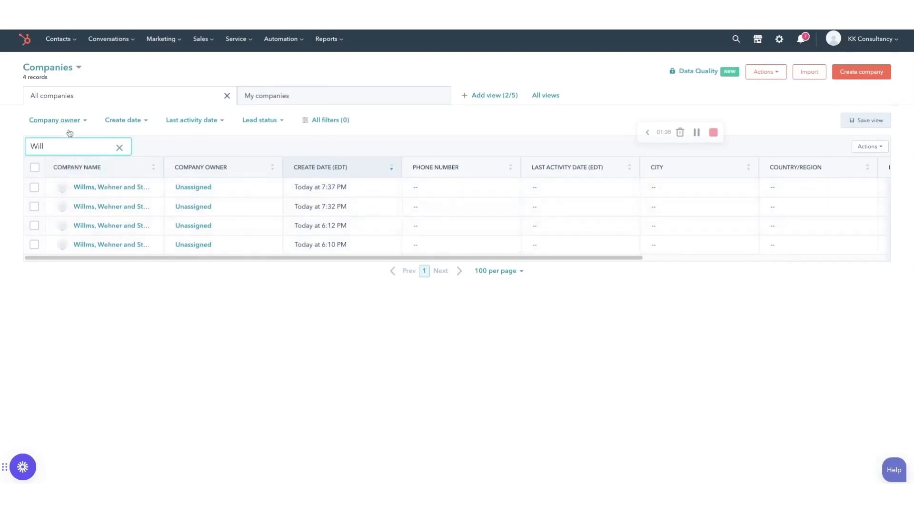
pyautogui.click(120, 147)
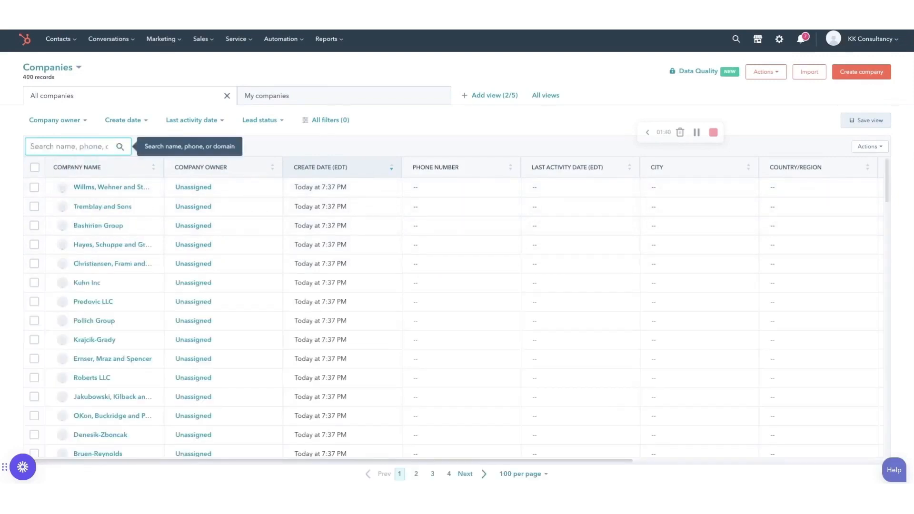
pyautogui.write('Robert')
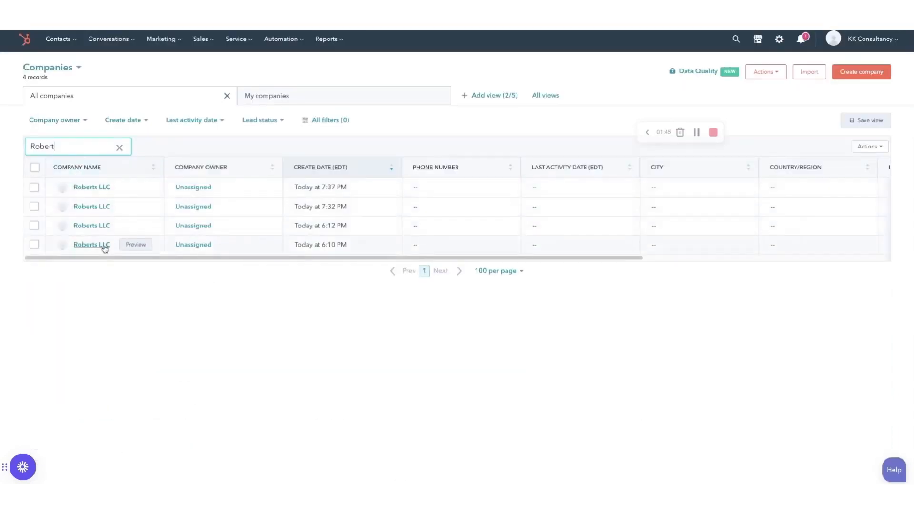
pyautogui.moveTo(509, 145)
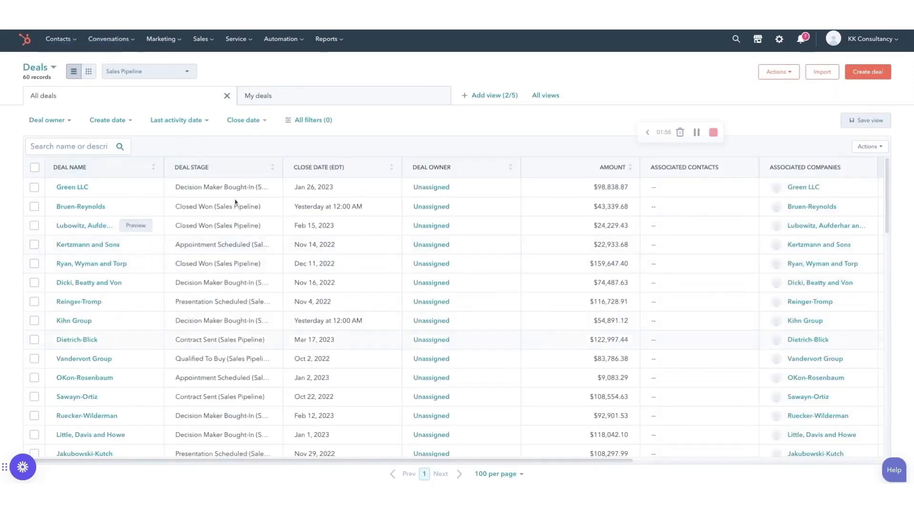
# - Open the Kertzmann and Sons deal record from the Deals table
pyautogui.click(88, 69)
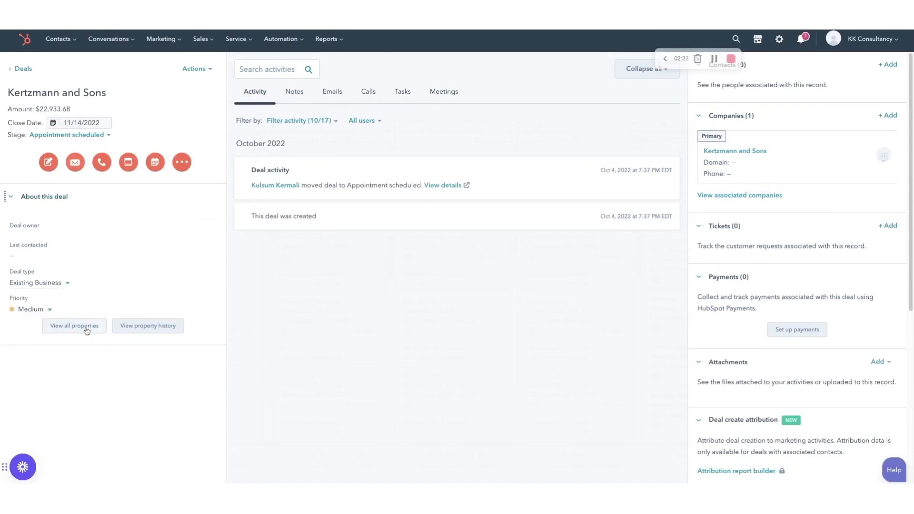
# - Review the deal's Emails, Calls and Tasks activity, discarding a new task without creating it
pyautogui.click(368, 91)
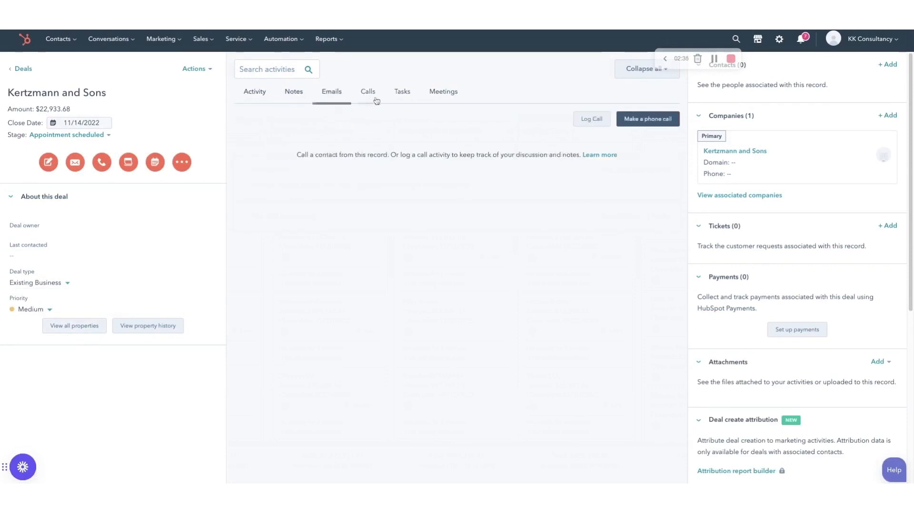
pyautogui.click(367, 91)
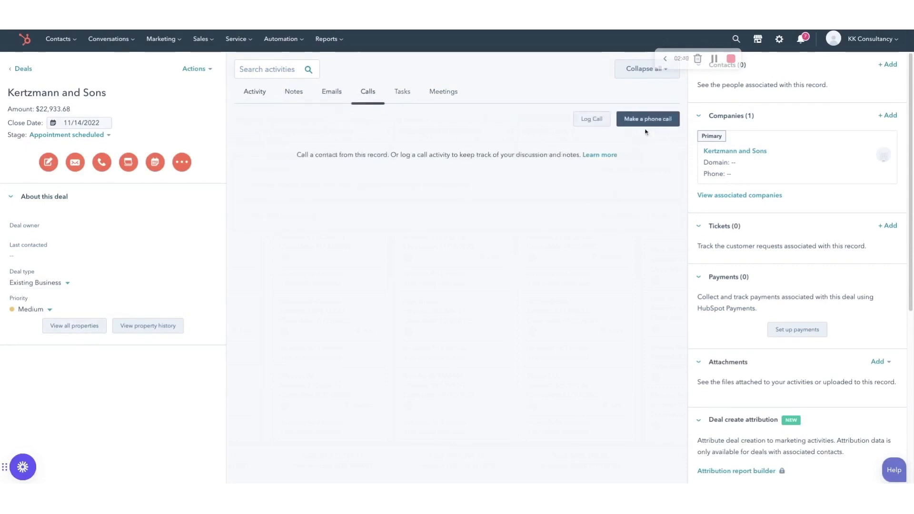
pyautogui.click(401, 92)
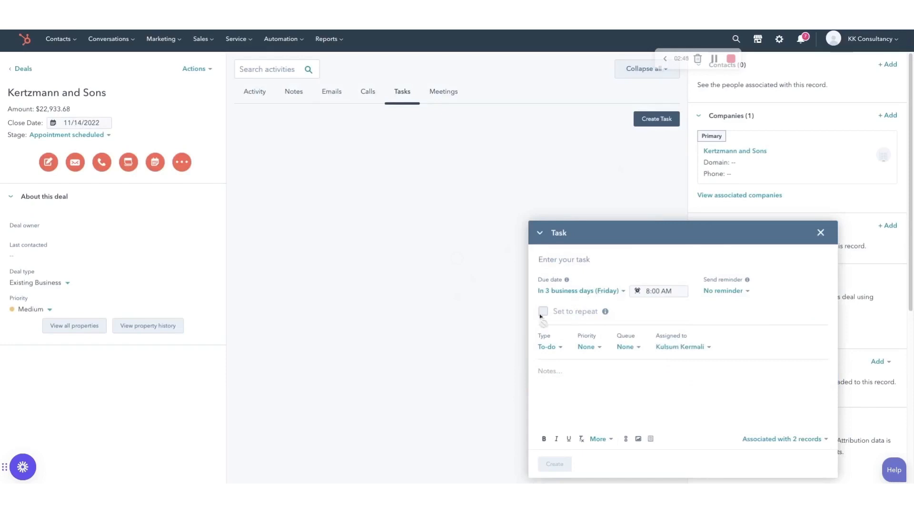
pyautogui.click(682, 347)
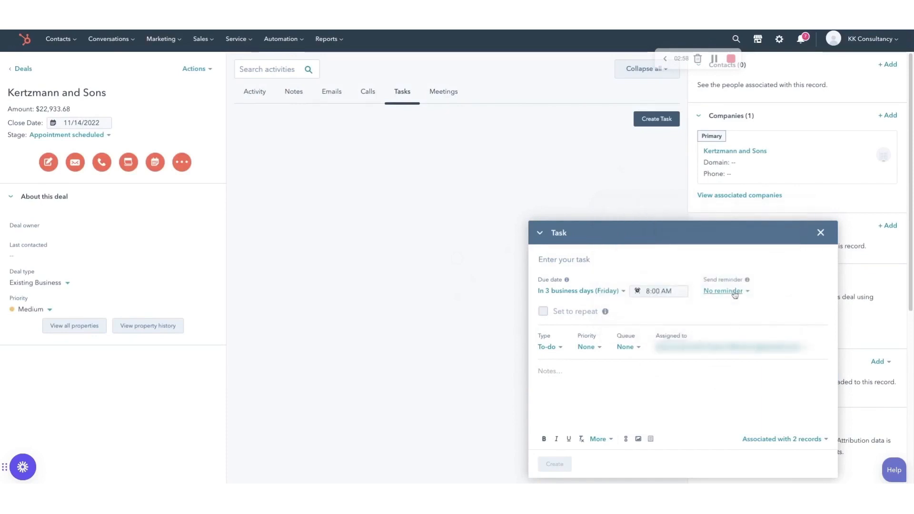
pyautogui.click(820, 232)
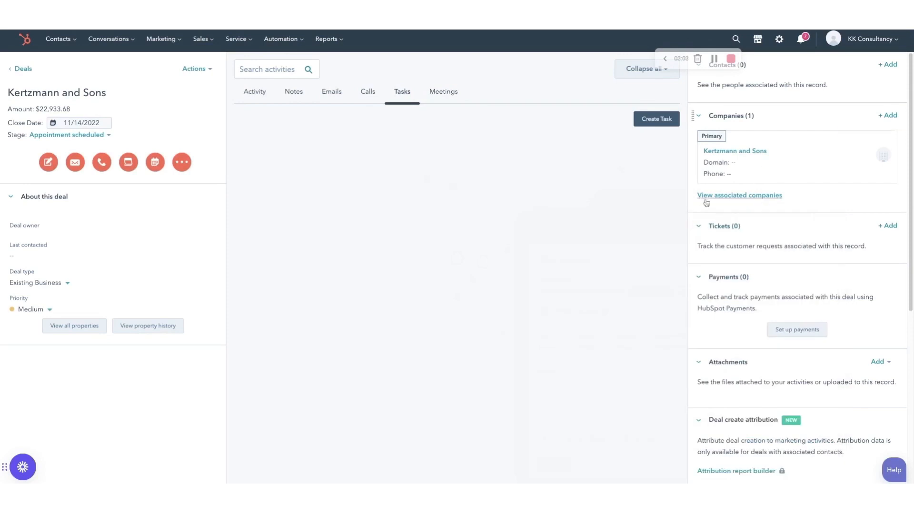
# - Return to the Sales Pipeline deals board
pyautogui.scroll(-3)
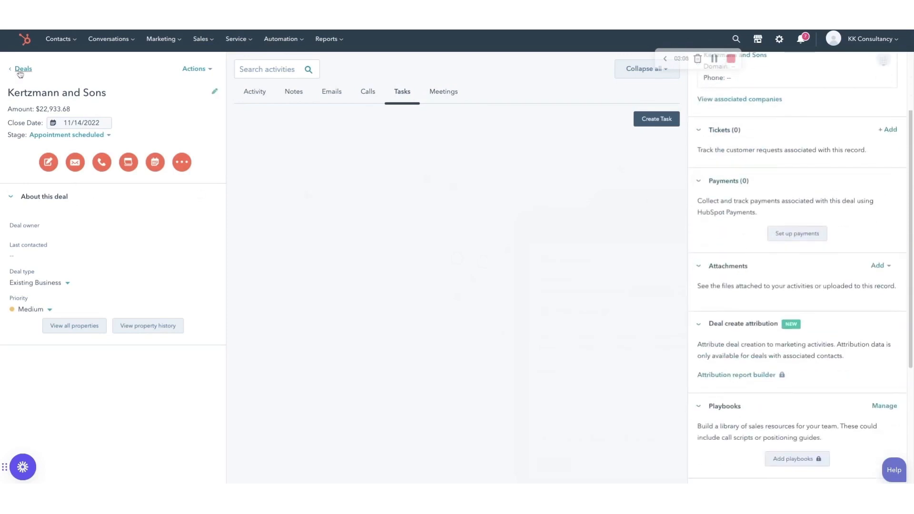
pyautogui.click(22, 69)
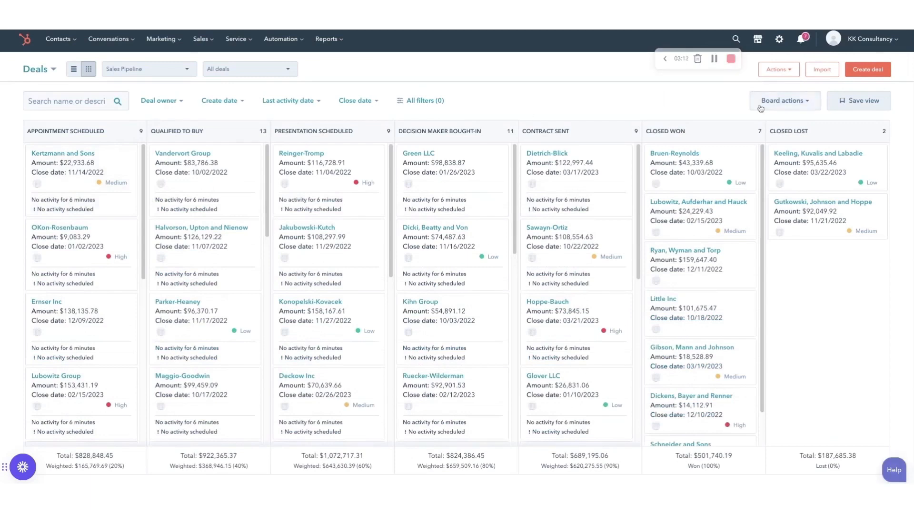
# - Go to Sendinblue's CRM introduction page from the top navigation
pyautogui.click(783, 100)
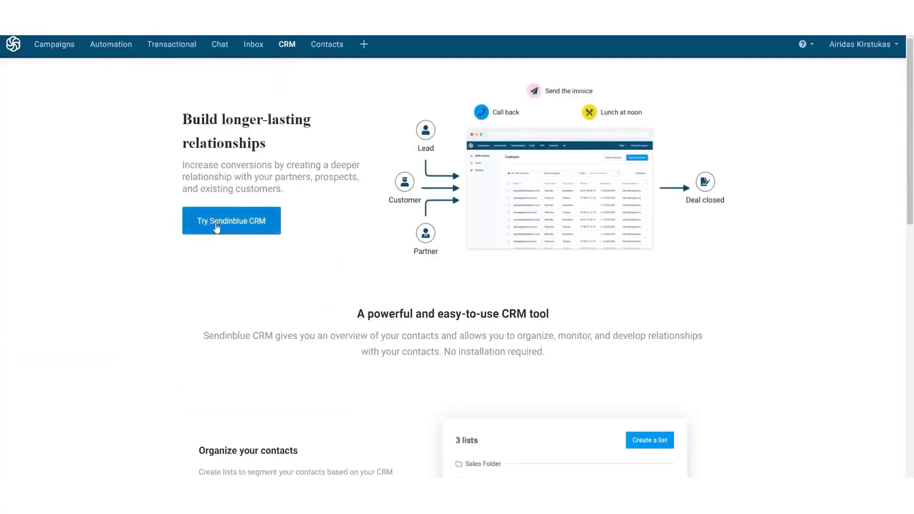
# - Activate Sendinblue CRM with its first list of three contacts, skip importing, and view Tasks
pyautogui.click(231, 221)
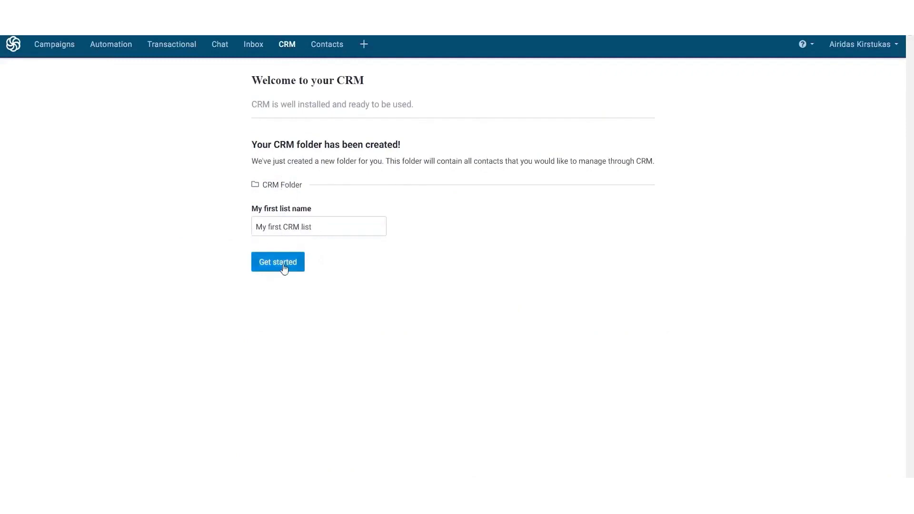
pyautogui.click(277, 262)
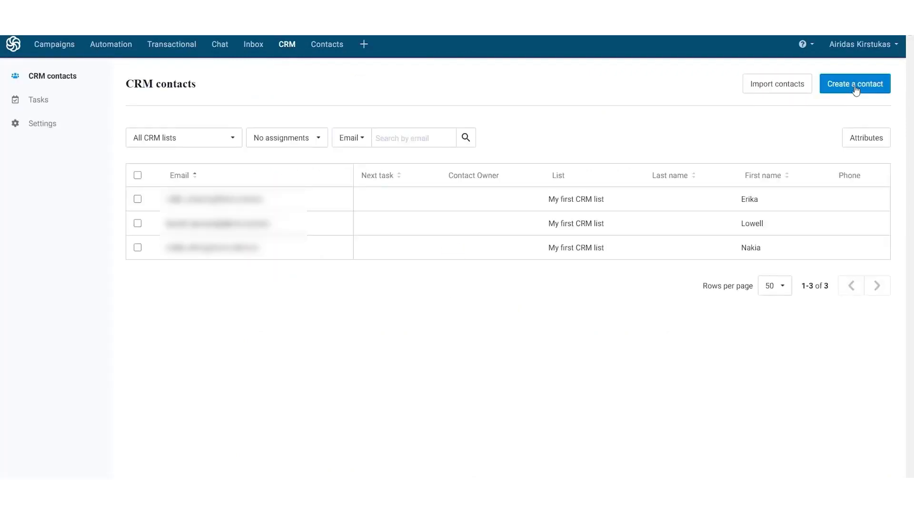
pyautogui.moveTo(848, 93)
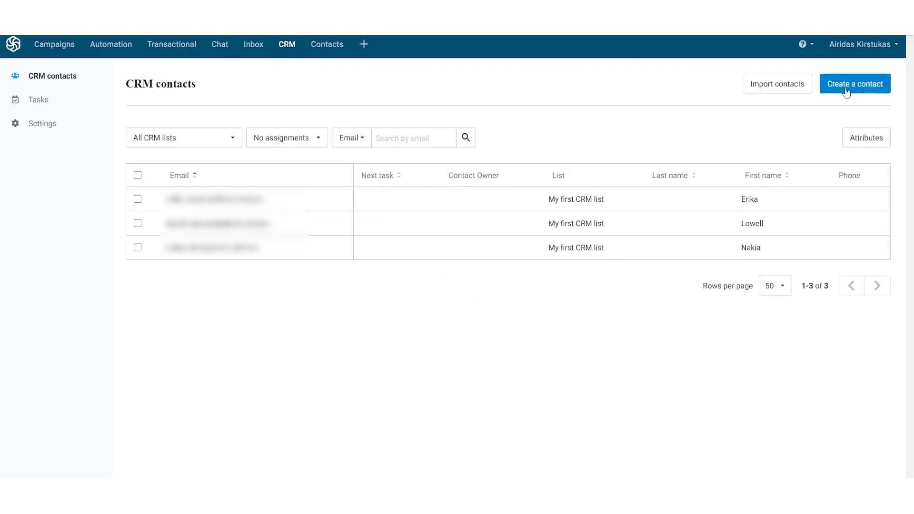
pyautogui.click(855, 84)
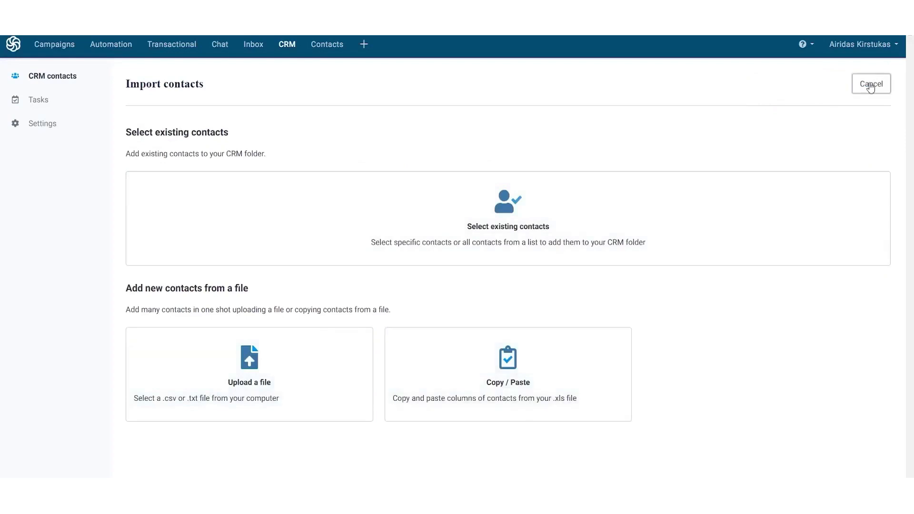
pyautogui.click(870, 84)
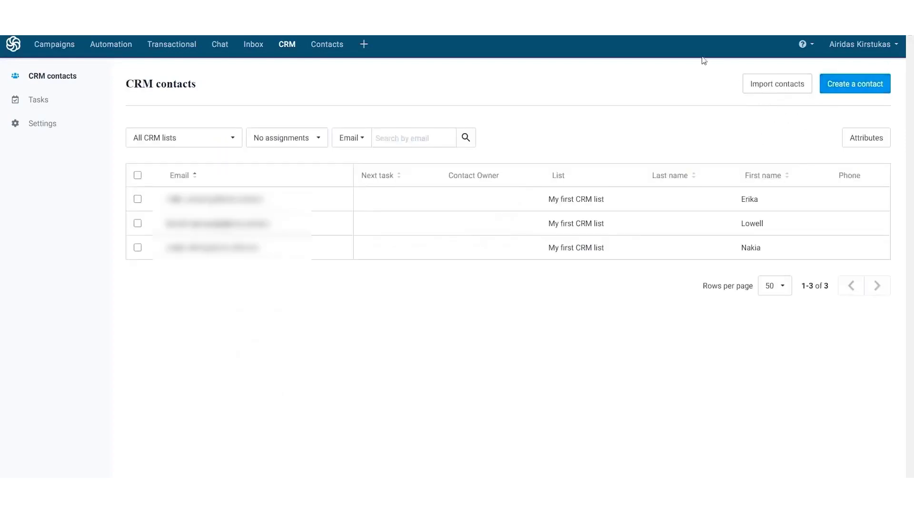
pyautogui.moveTo(497, 172)
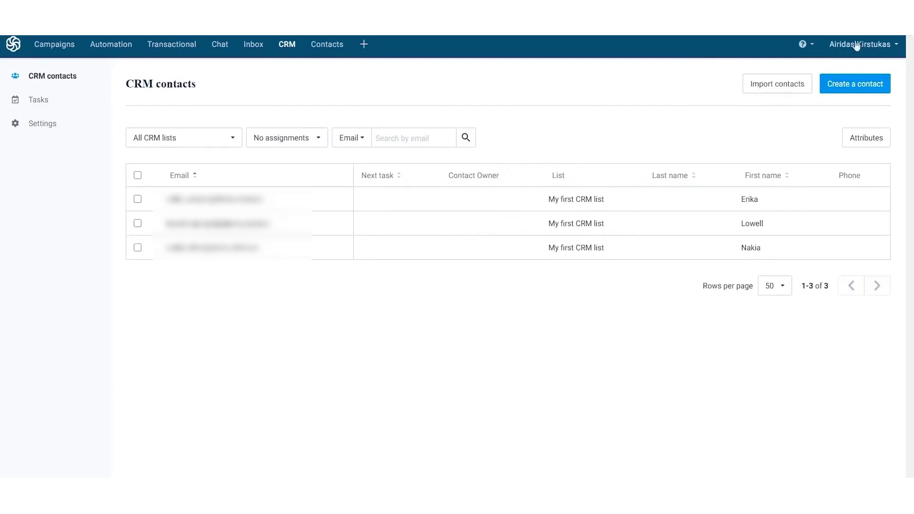
pyautogui.click(38, 99)
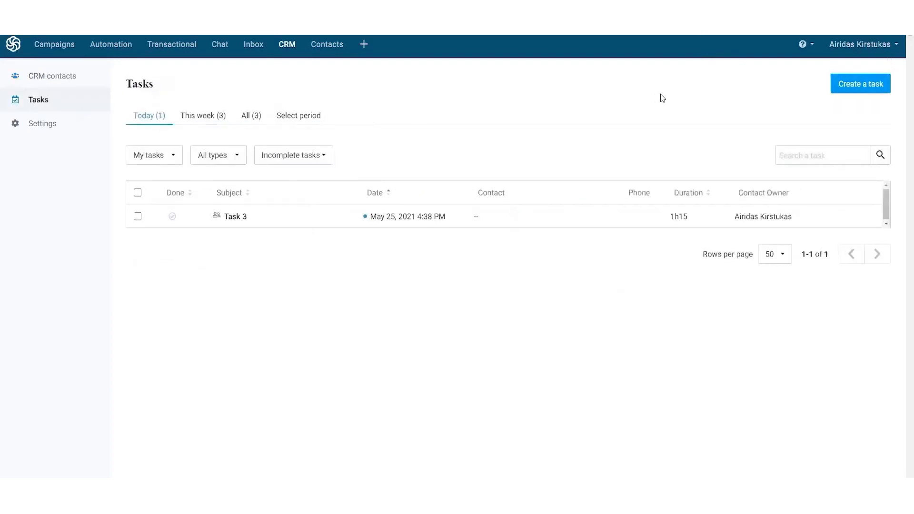
# - View Erika's contact record, discard an email draft unsent, and return to the CRM section
pyautogui.click(859, 84)
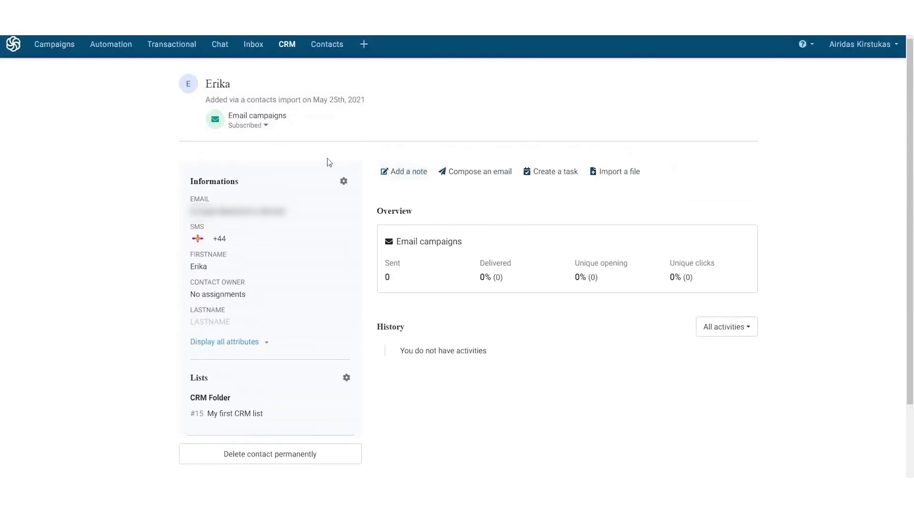
pyautogui.click(403, 171)
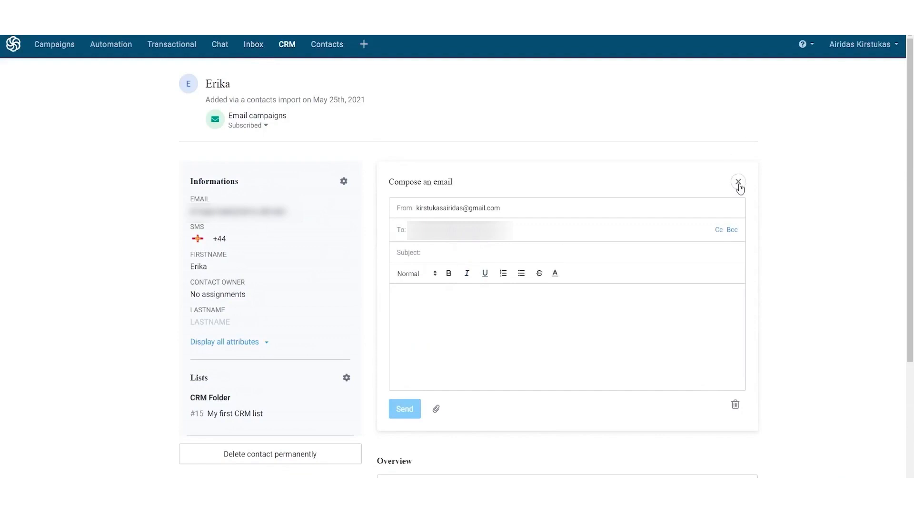
pyautogui.click(738, 181)
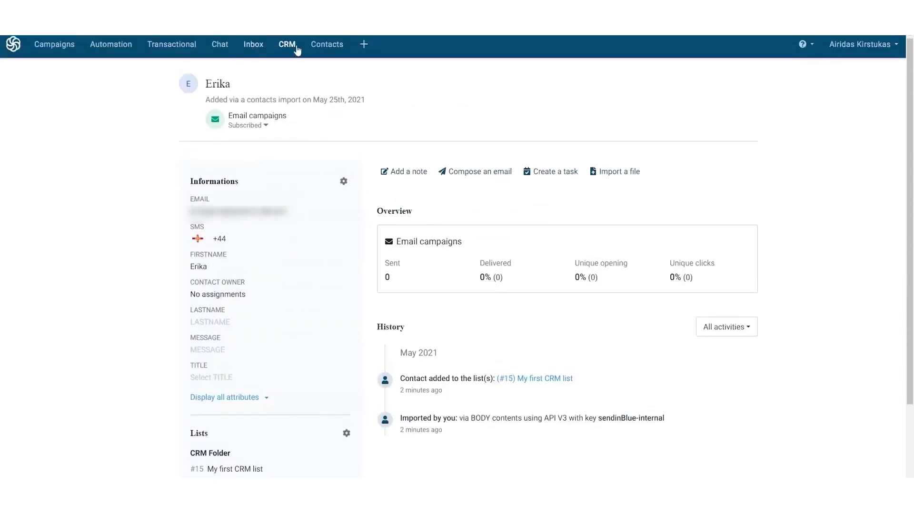
pyautogui.click(287, 44)
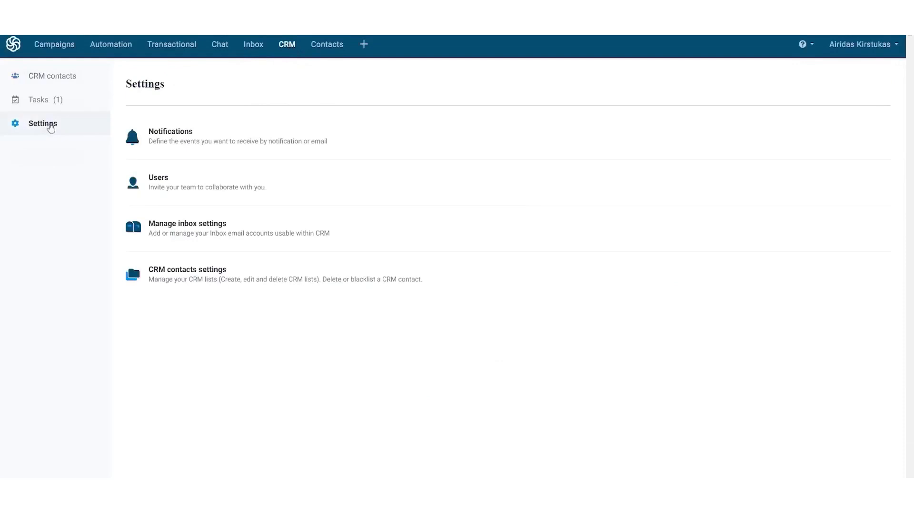
# - View notification and user settings, then show the contacts in My first CRM list
pyautogui.click(170, 136)
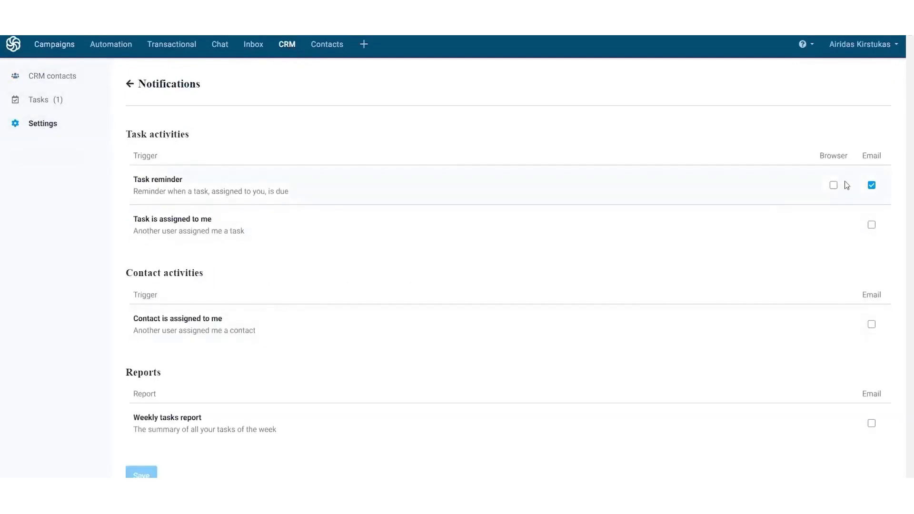
pyautogui.moveTo(886, 413)
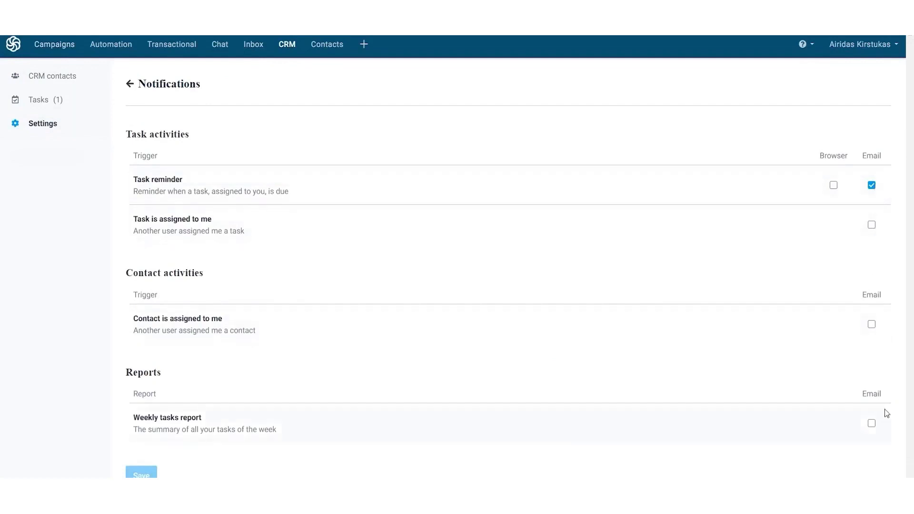
pyautogui.click(36, 241)
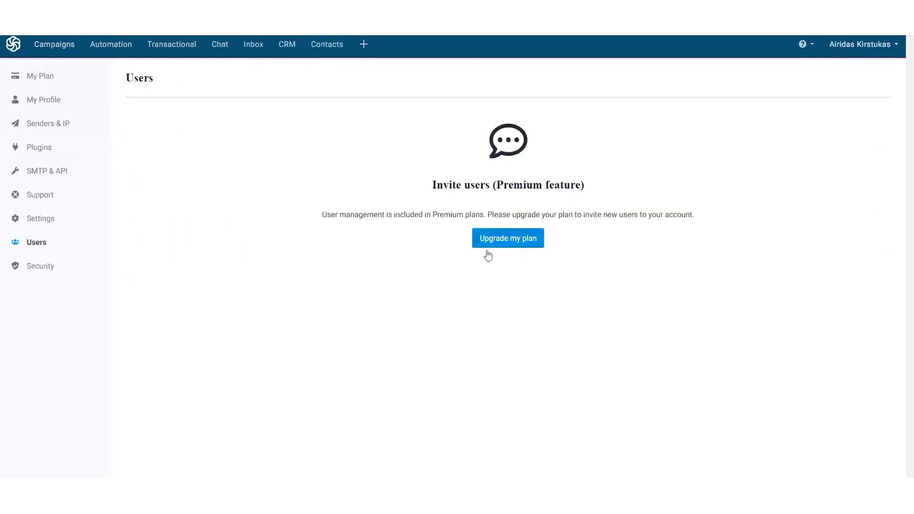
pyautogui.click(507, 238)
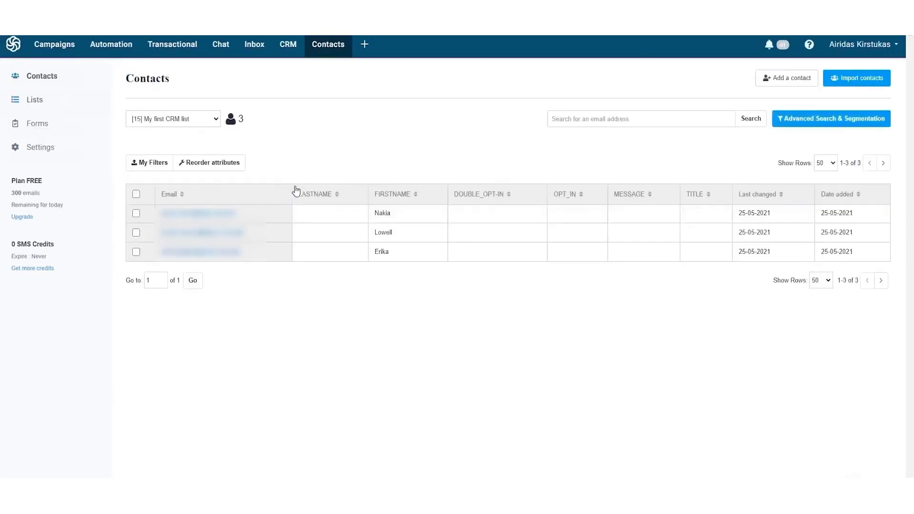
pyautogui.click(174, 119)
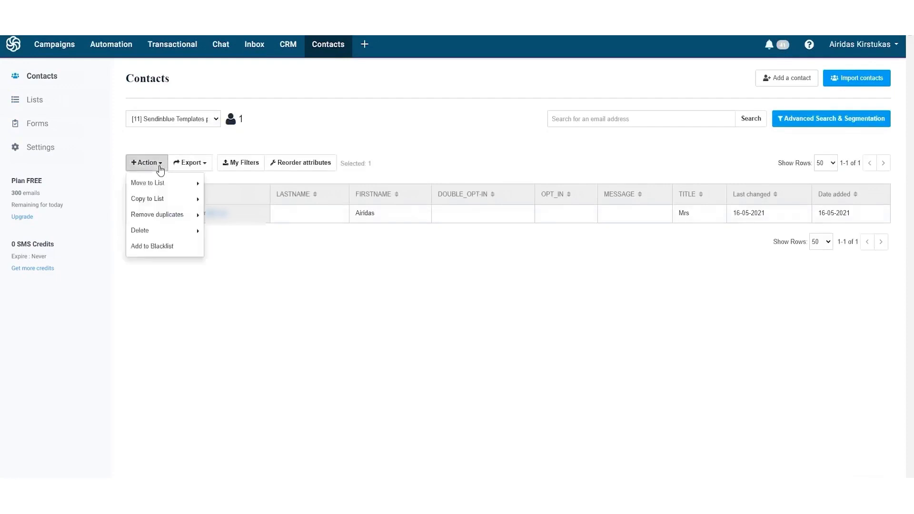
pyautogui.moveTo(148, 182)
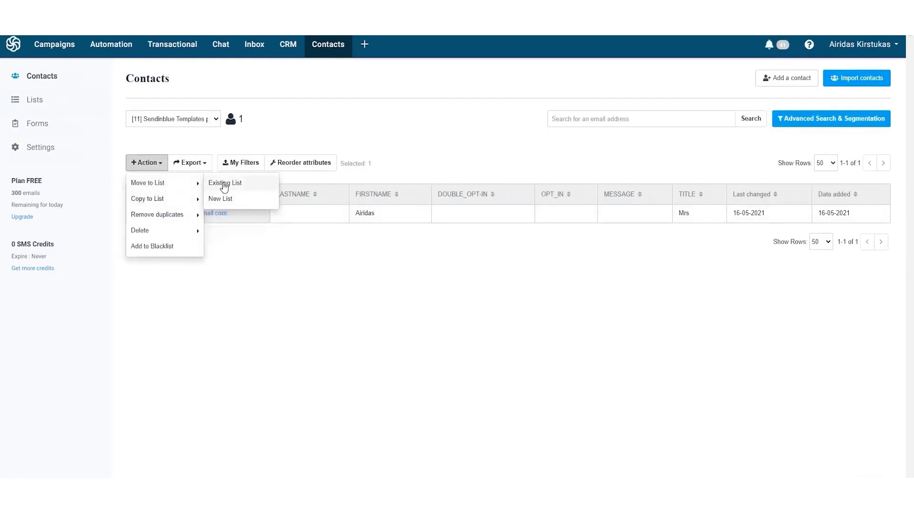
# - Move the templates contact into the existing My first CRM list and review its record
pyautogui.click(225, 183)
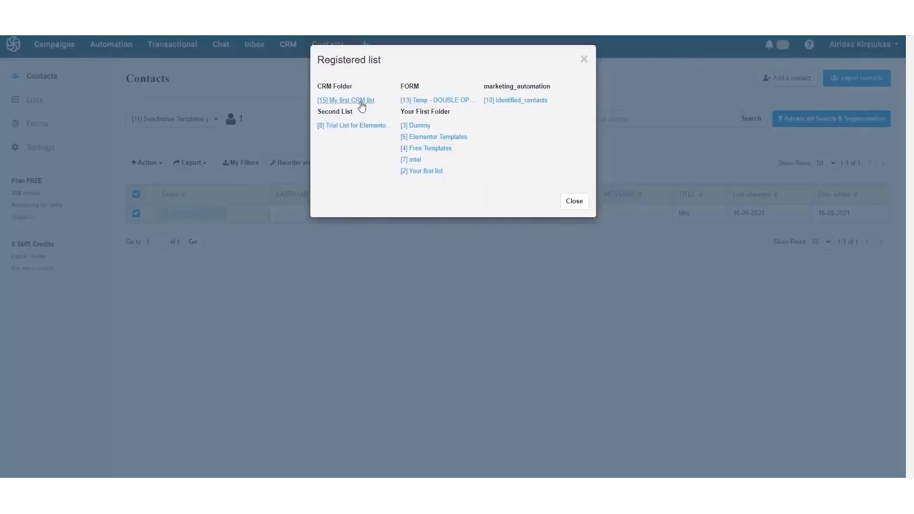
pyautogui.click(344, 100)
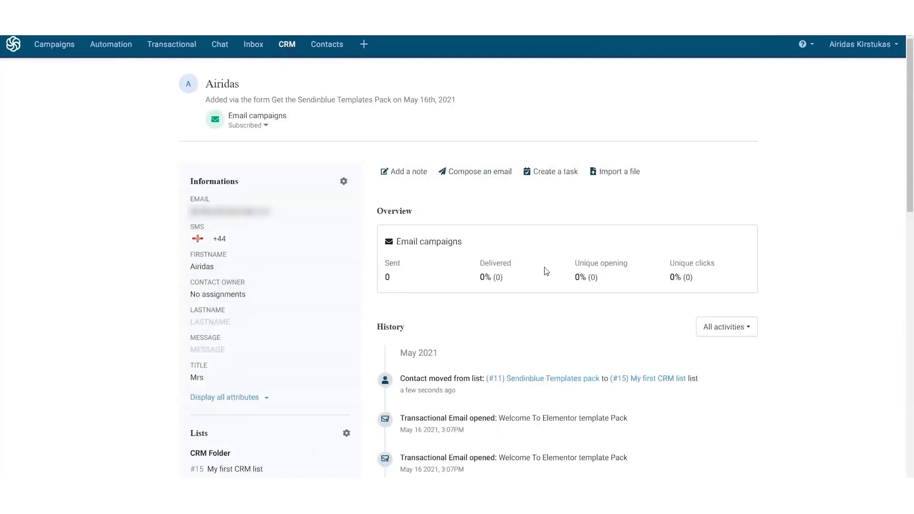
pyautogui.scroll(-3)
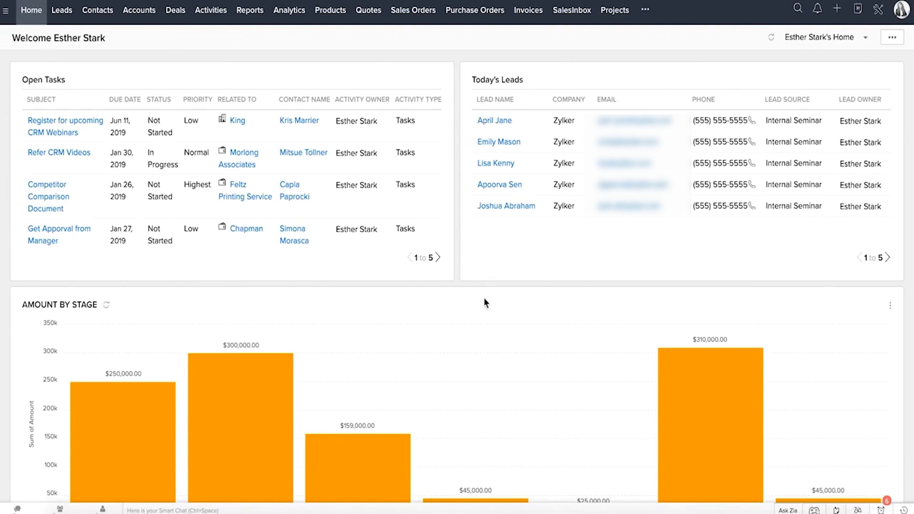
pyautogui.click(825, 37)
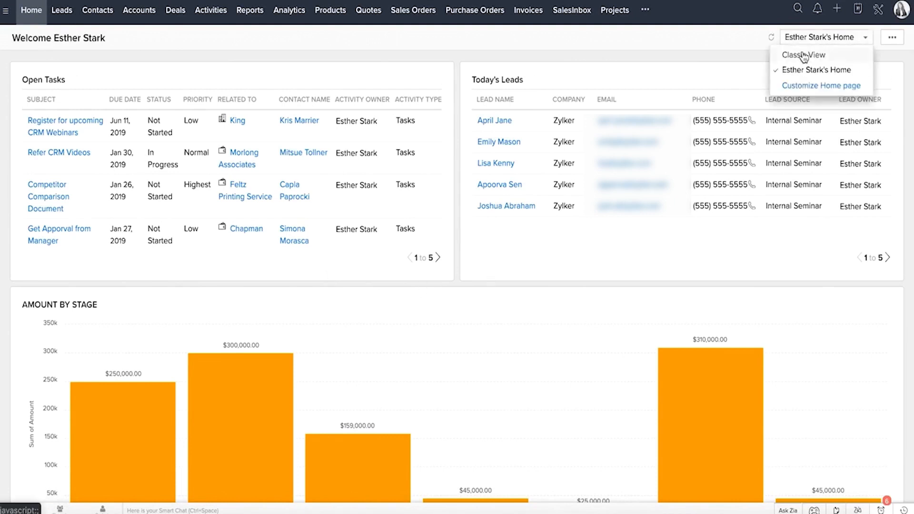
# - Open Zoho CRM's Customize Home page settings and start a new custom home page
pyautogui.click(804, 54)
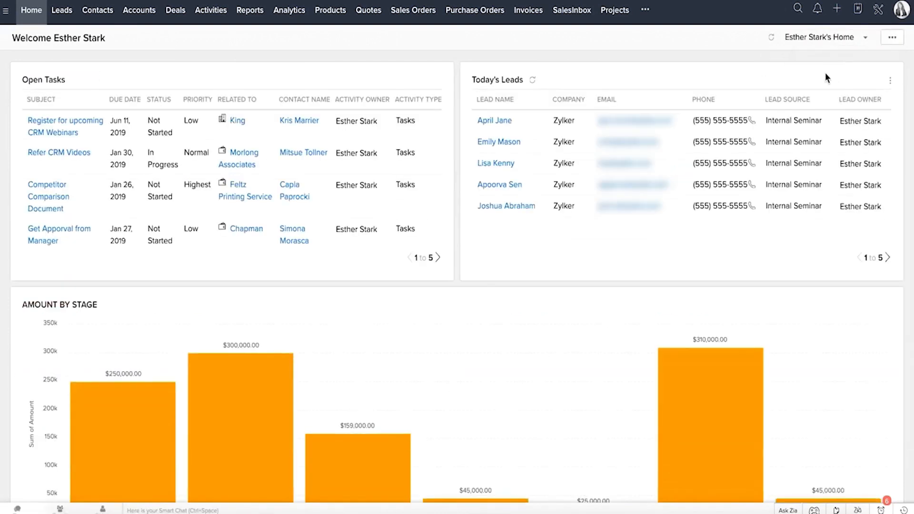
pyautogui.click(890, 37)
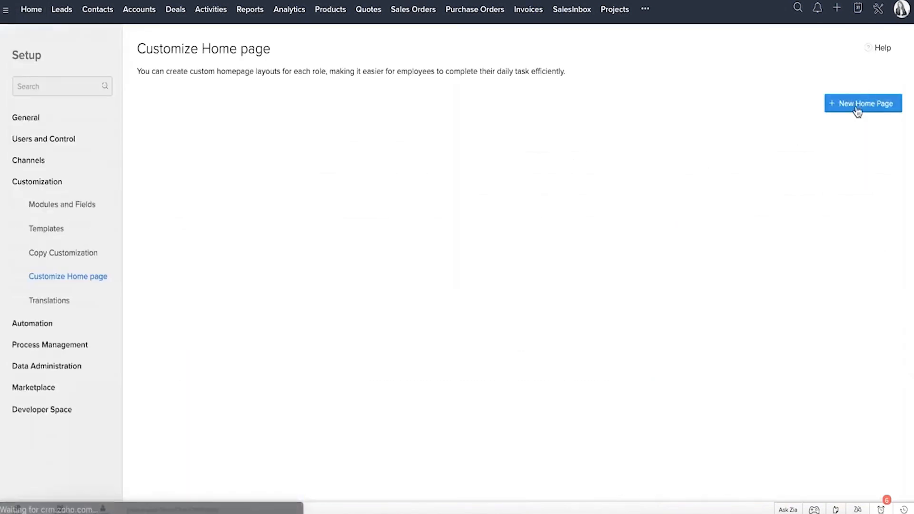
pyautogui.click(862, 103)
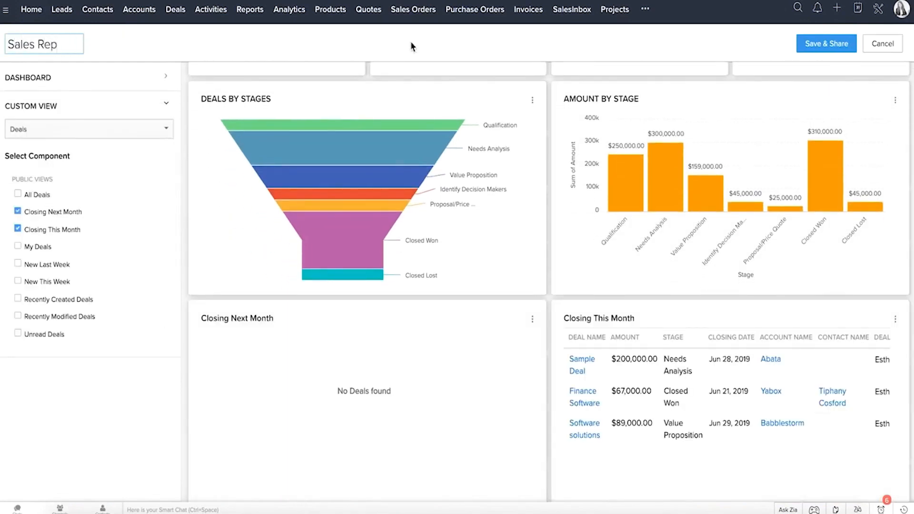
# - Save and share the Sales Rep home page, then show the Leads list and additional modules
pyautogui.click(825, 43)
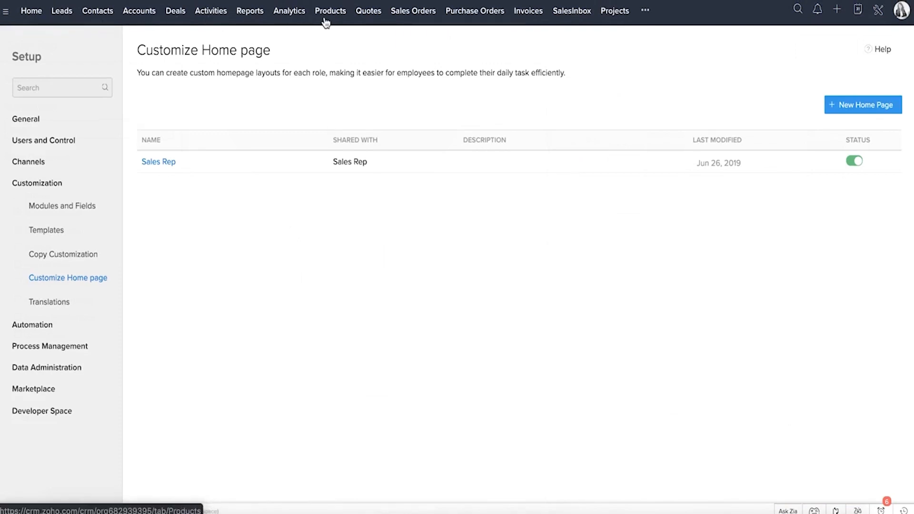
pyautogui.click(61, 10)
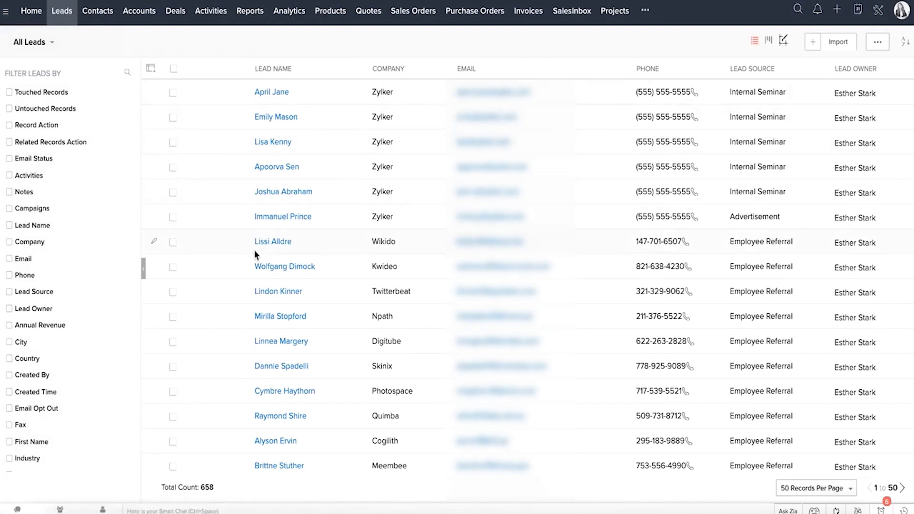
pyautogui.click(644, 10)
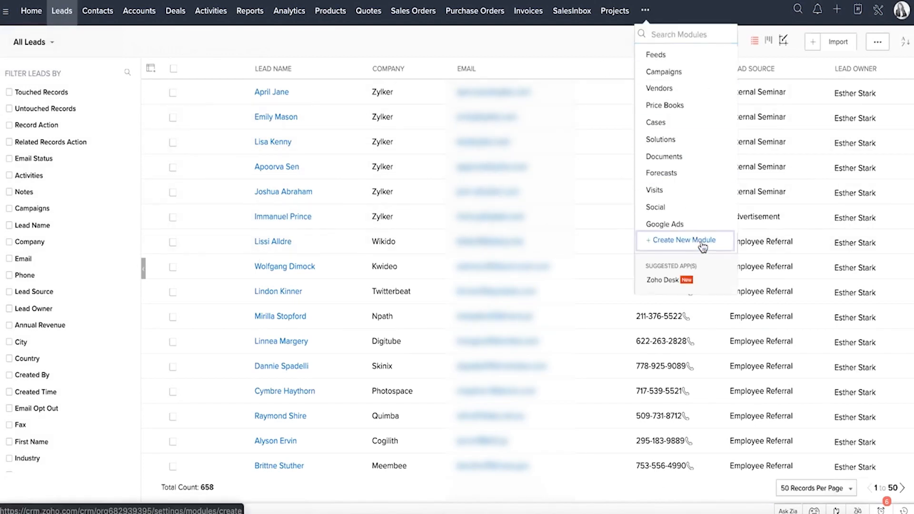
# - Search 'attend' globally, then open the SalesSignals feed and the Zylker lead's record
pyautogui.click(31, 10)
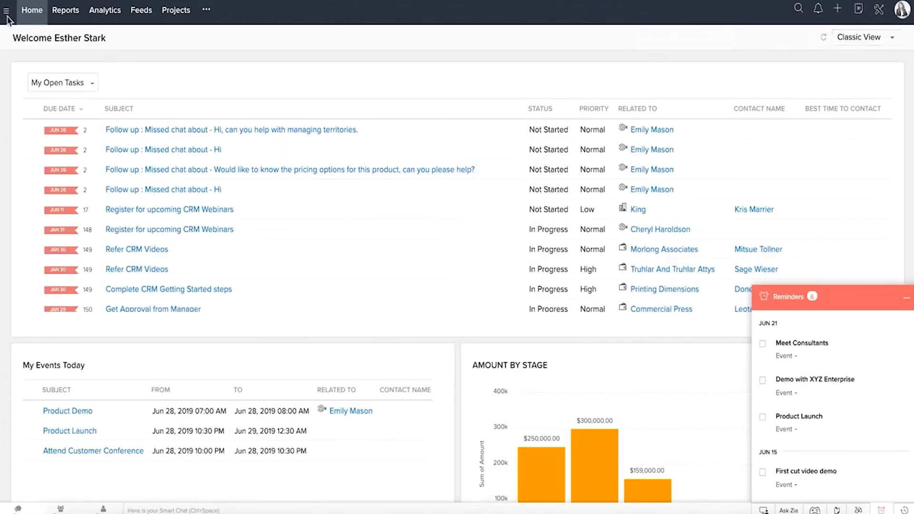
pyautogui.click(6, 9)
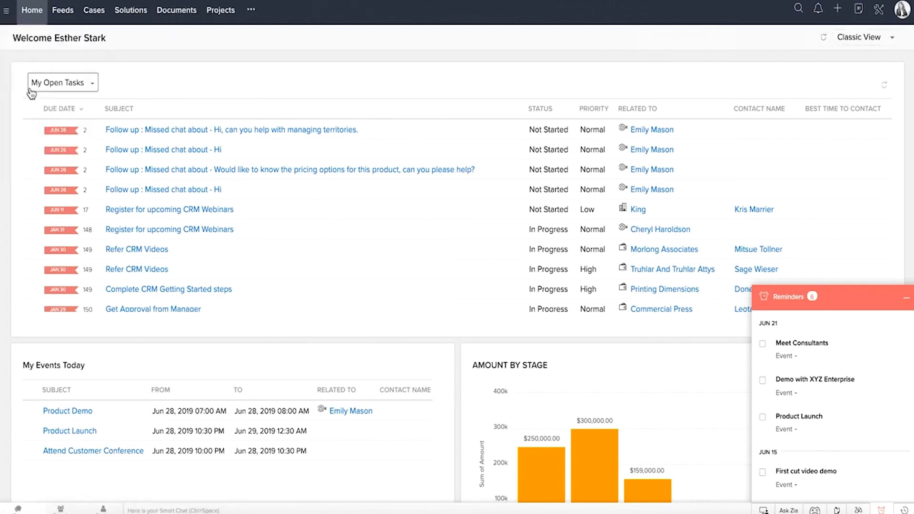
pyautogui.write('attend')
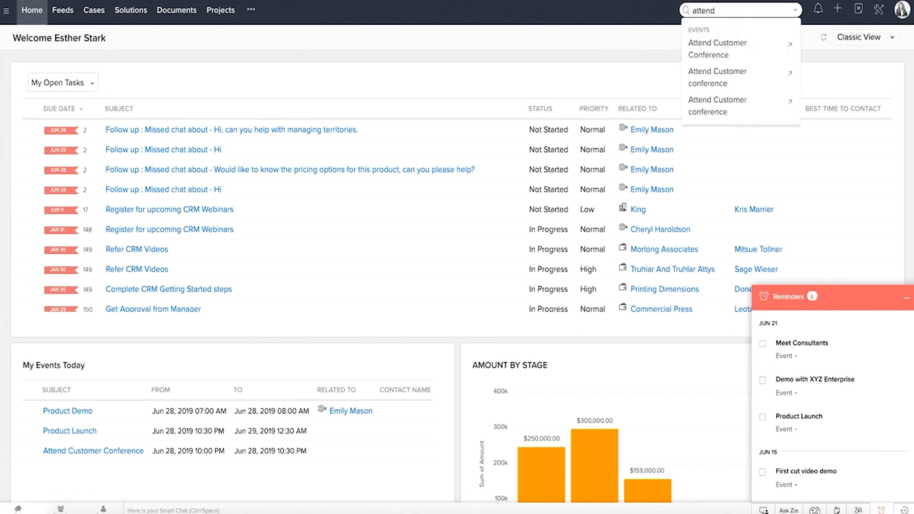
pyautogui.click(816, 10)
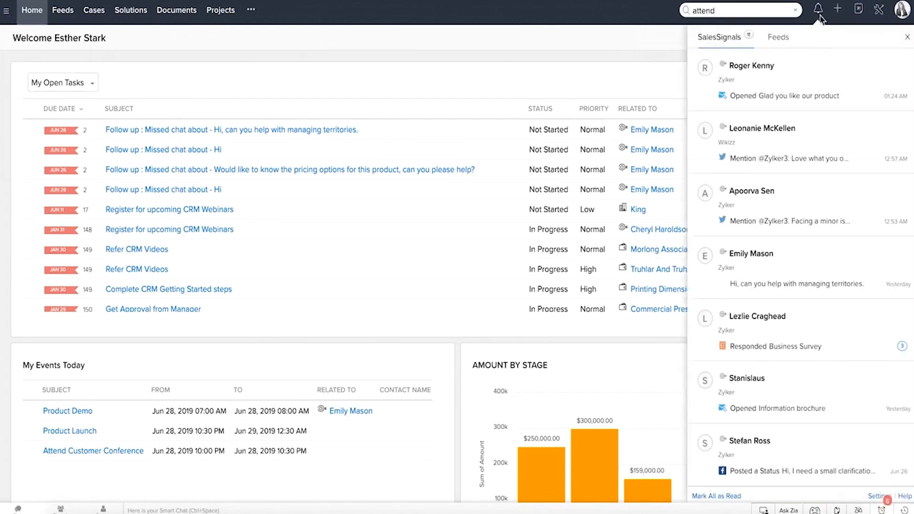
pyautogui.moveTo(770, 73)
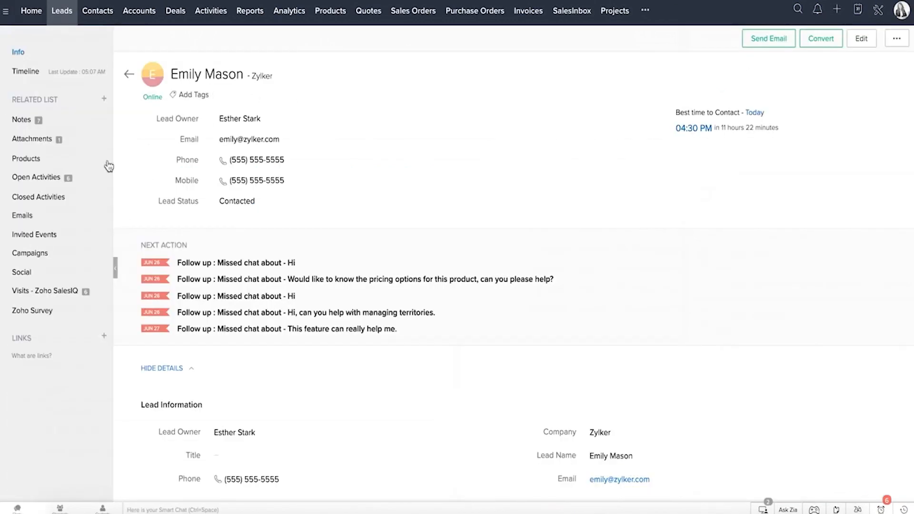
pyautogui.click(760, 508)
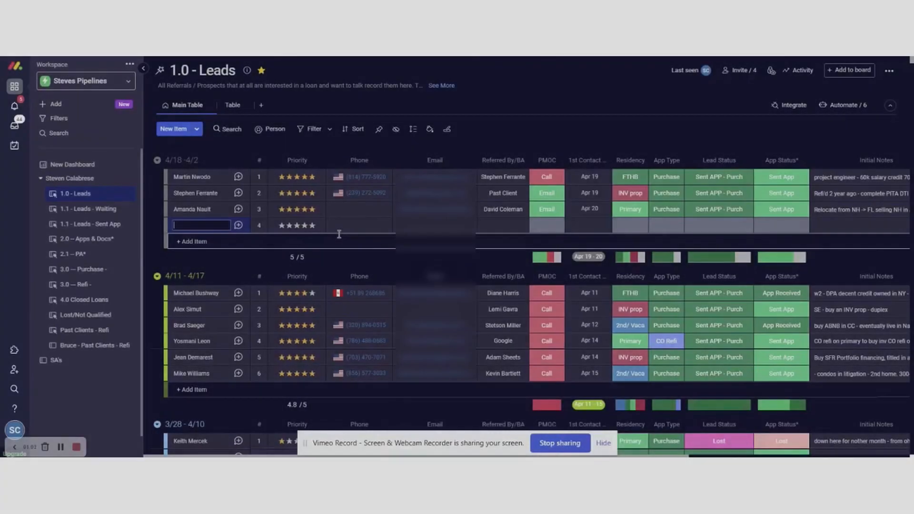
# - Name the new lead 'Steve St' and enter phone number 624623
pyautogui.write('Steve Stenson')
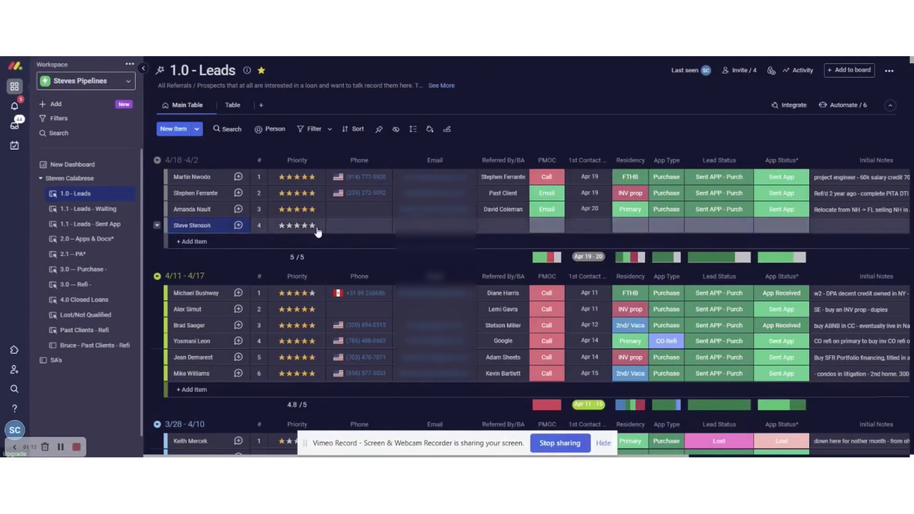
pyautogui.click(359, 225)
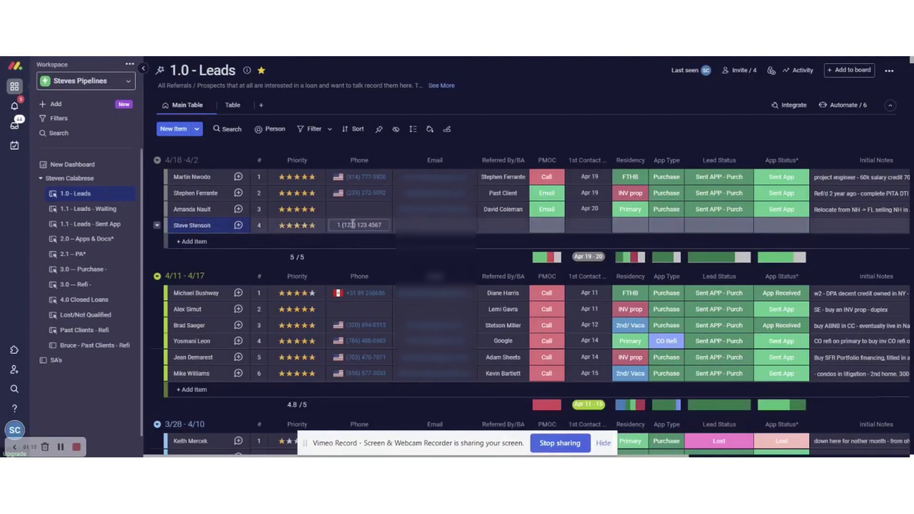
pyautogui.write('624623')
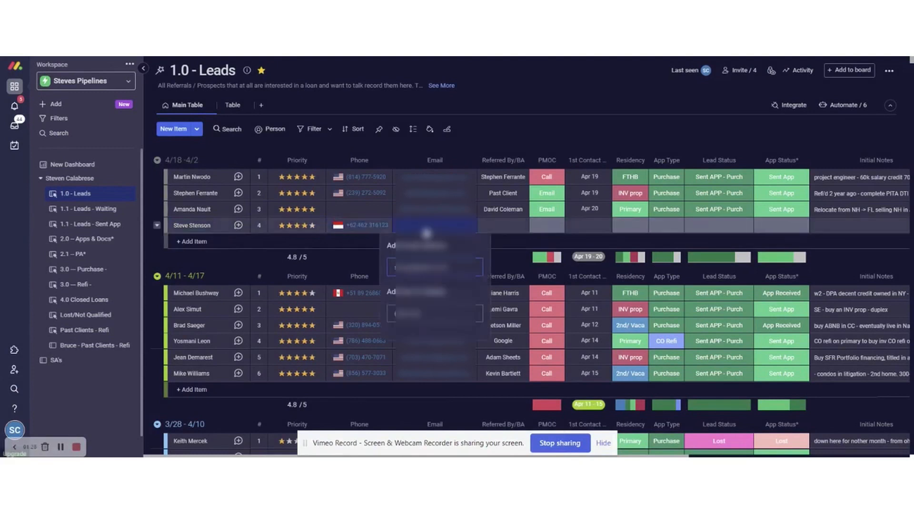
pyautogui.click(502, 225)
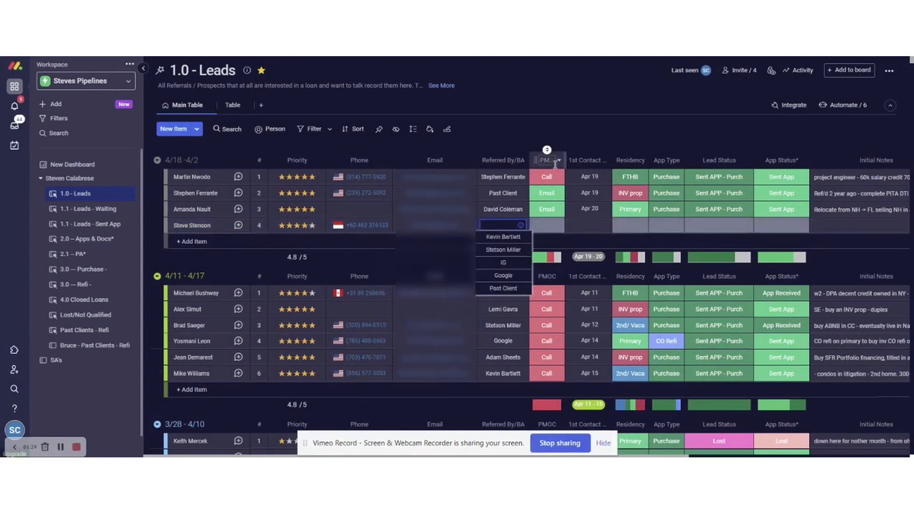
pyautogui.click(501, 237)
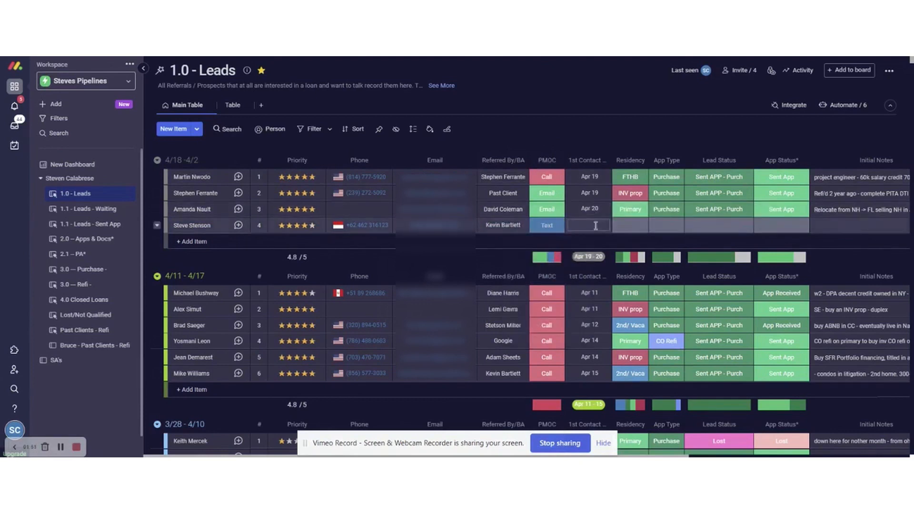
pyautogui.click(587, 226)
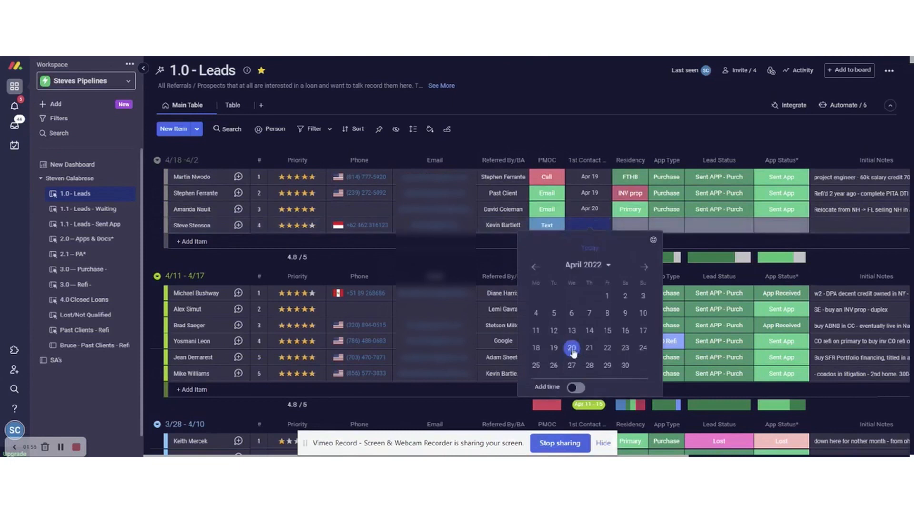
pyautogui.click(572, 347)
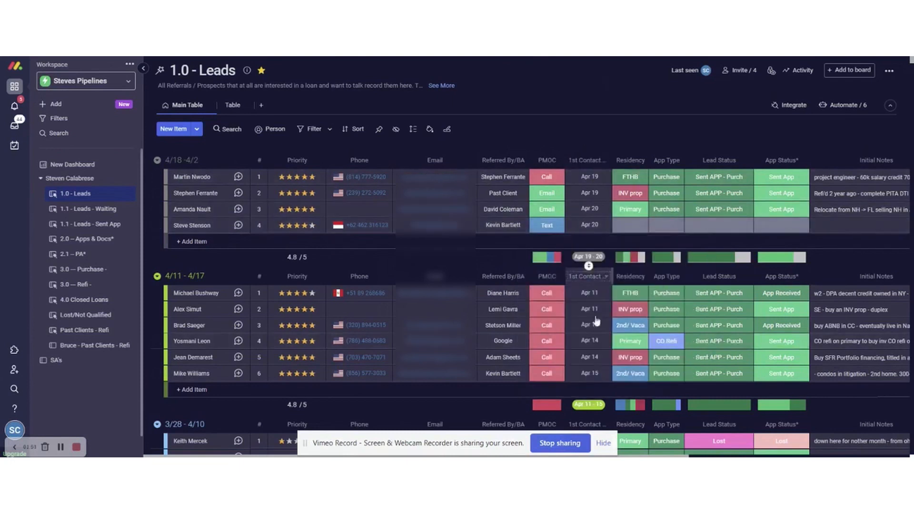
pyautogui.click(630, 225)
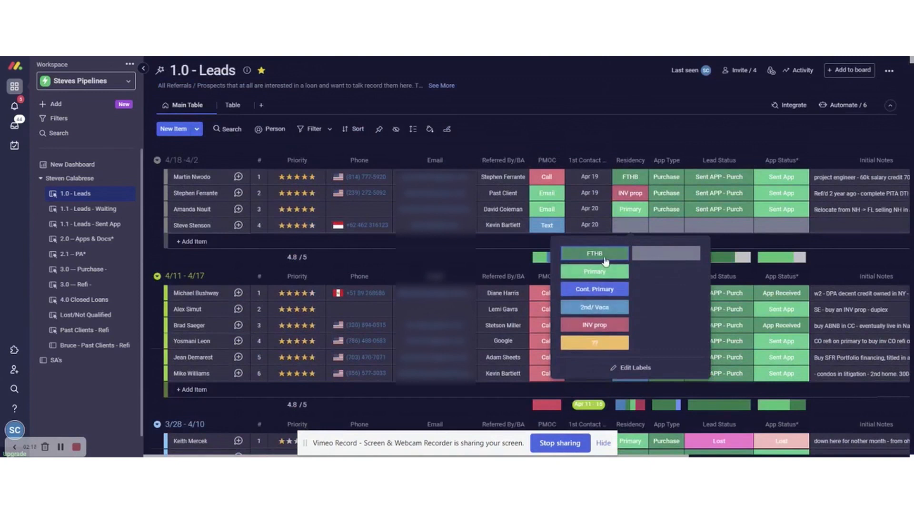
# - Set residency to FTHB, add 'FTC from bank' notes and adjust the lead status
pyautogui.click(592, 253)
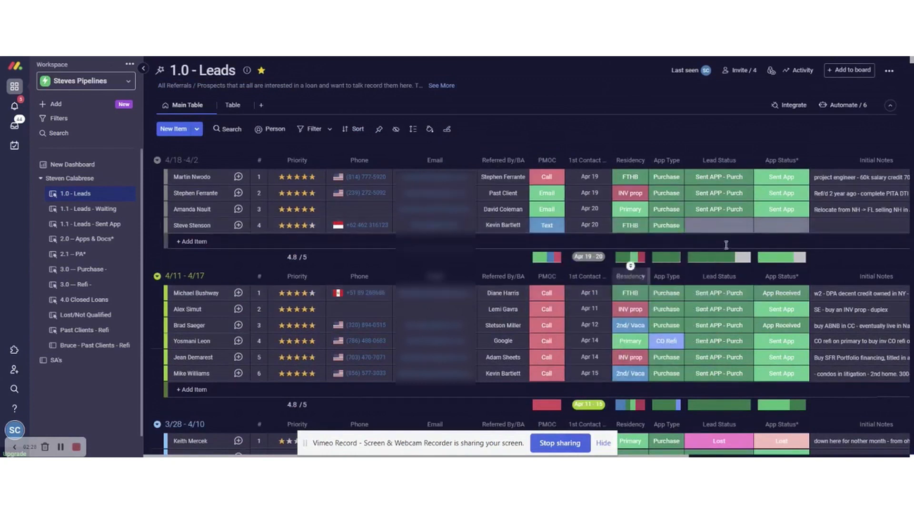
pyautogui.moveTo(859, 209)
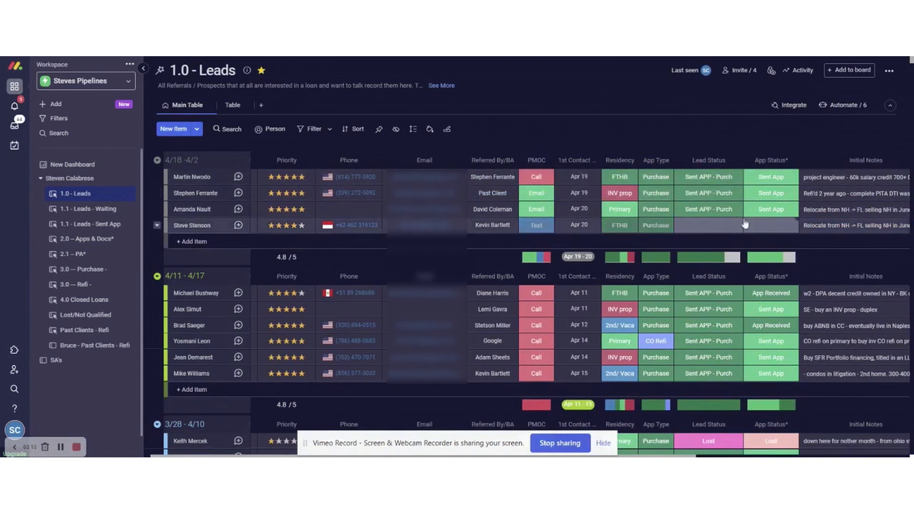
pyautogui.click(707, 225)
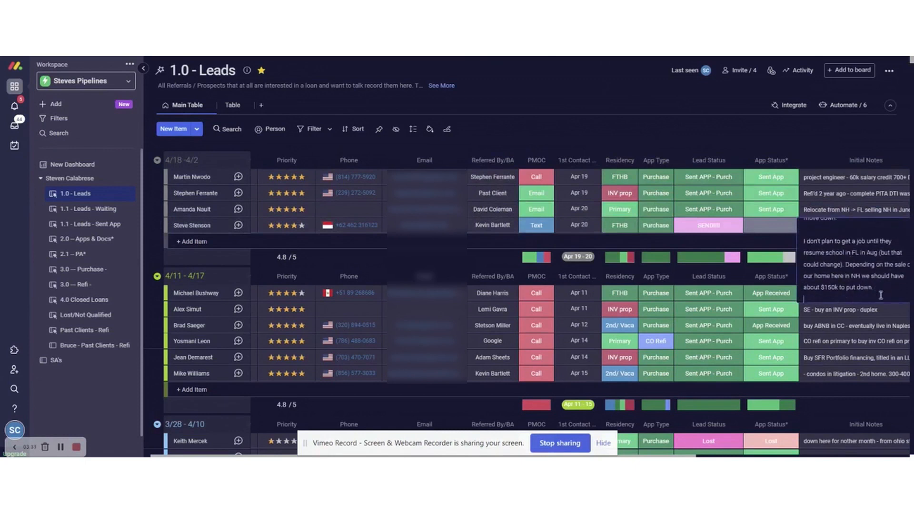
pyautogui.write('FTC from bank')
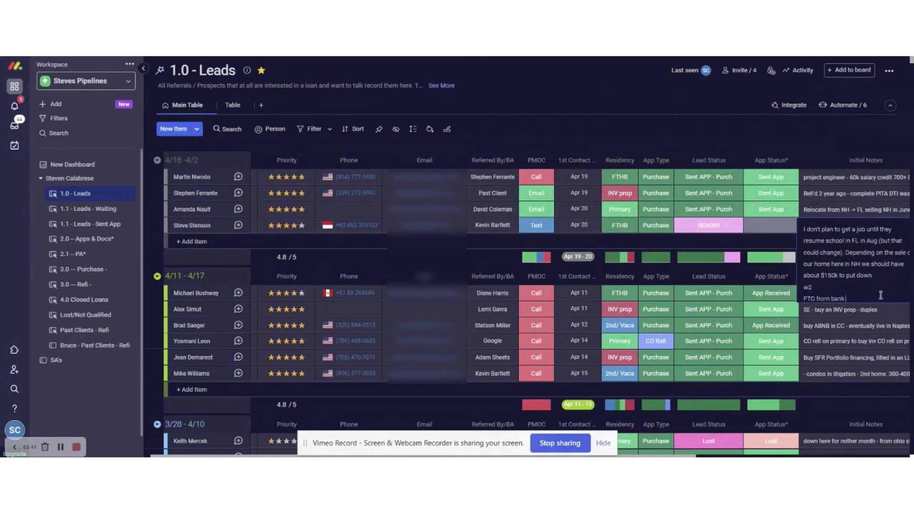
pyautogui.write('SE')
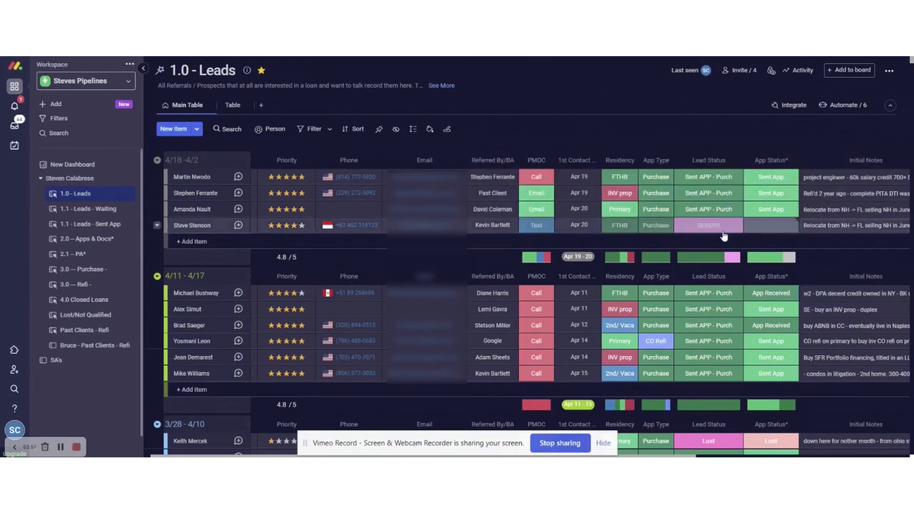
pyautogui.click(708, 225)
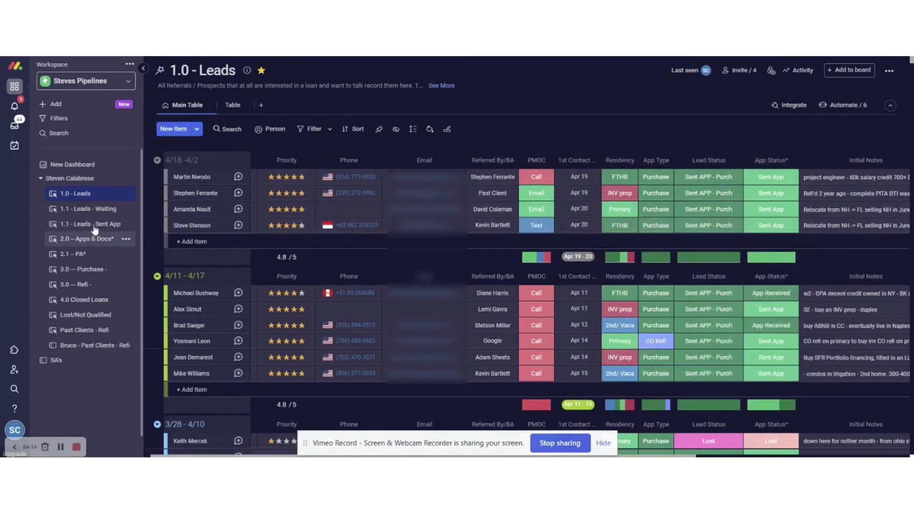
# - Review the 1.1 - Leads - Sent App board's HOT lead groups
pyautogui.click(92, 227)
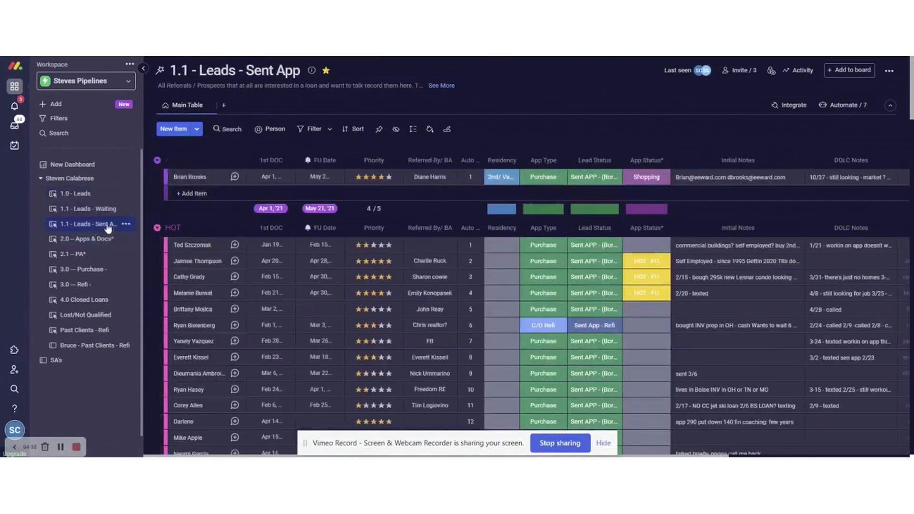
pyautogui.scroll(-3)
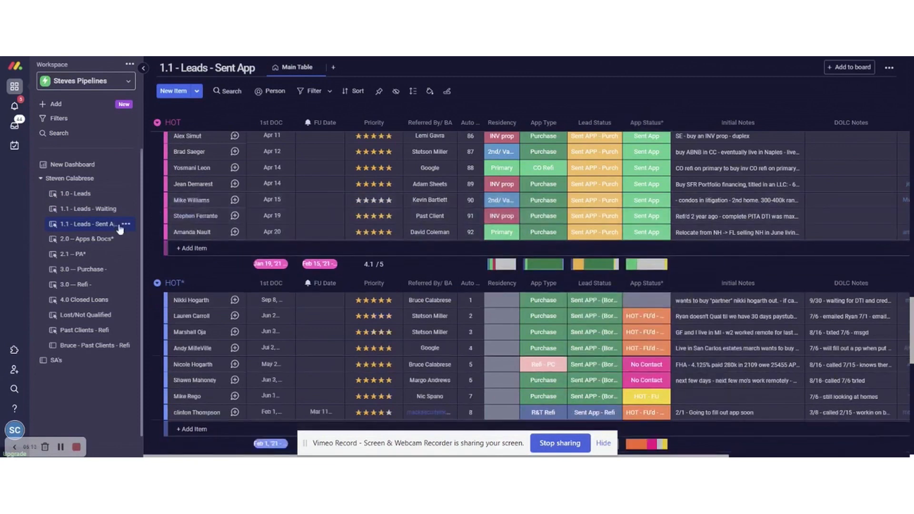
pyautogui.click(85, 238)
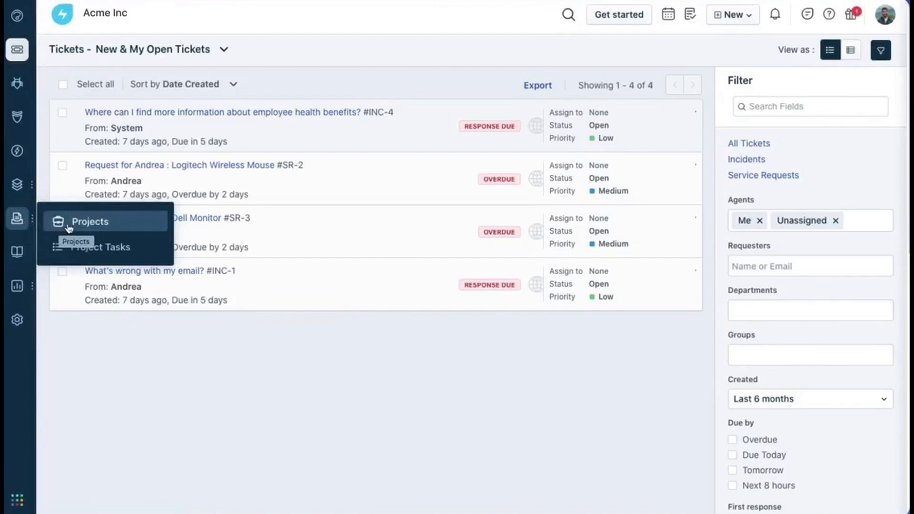
# - In LMS Development's task board, move LD-3 Learning experience into Review
pyautogui.click(89, 222)
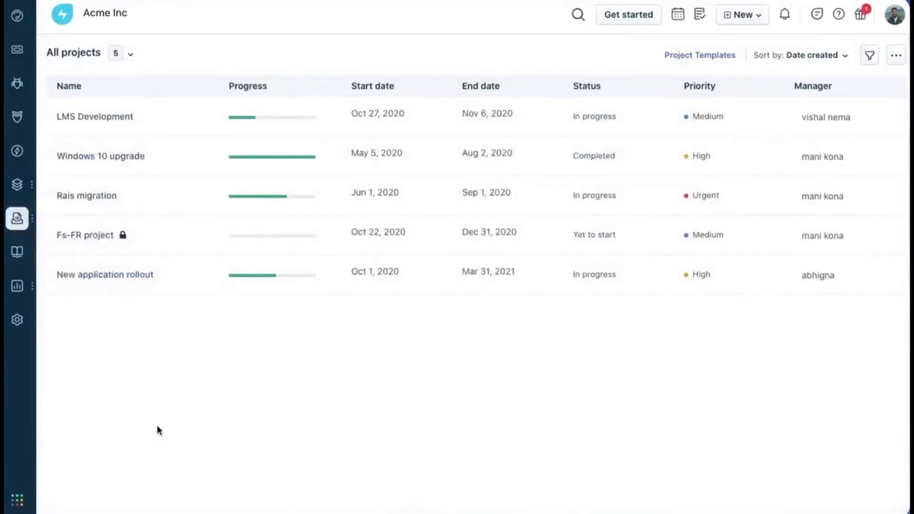
pyautogui.moveTo(115, 160)
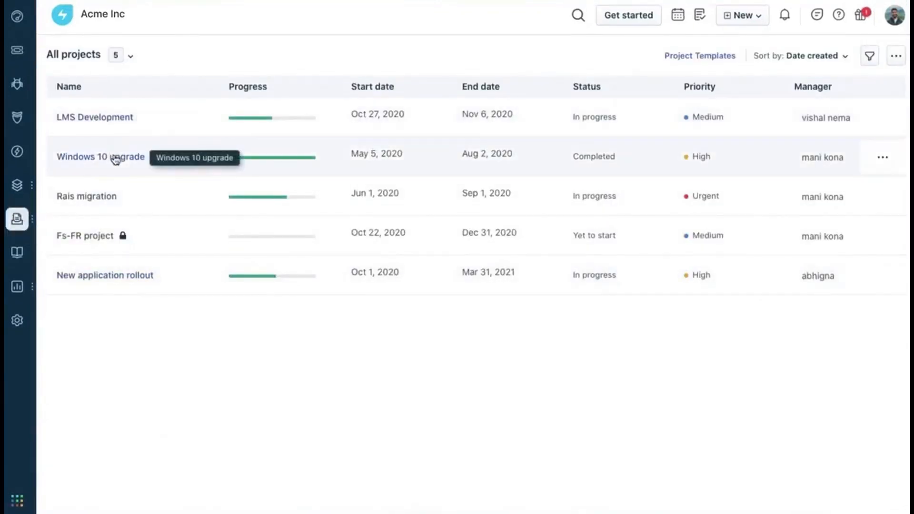
pyautogui.click(94, 117)
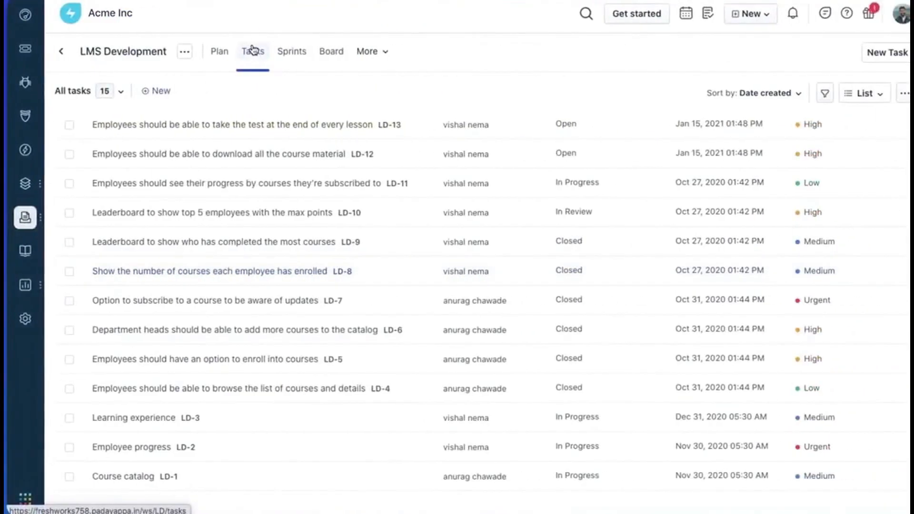
pyautogui.click(860, 94)
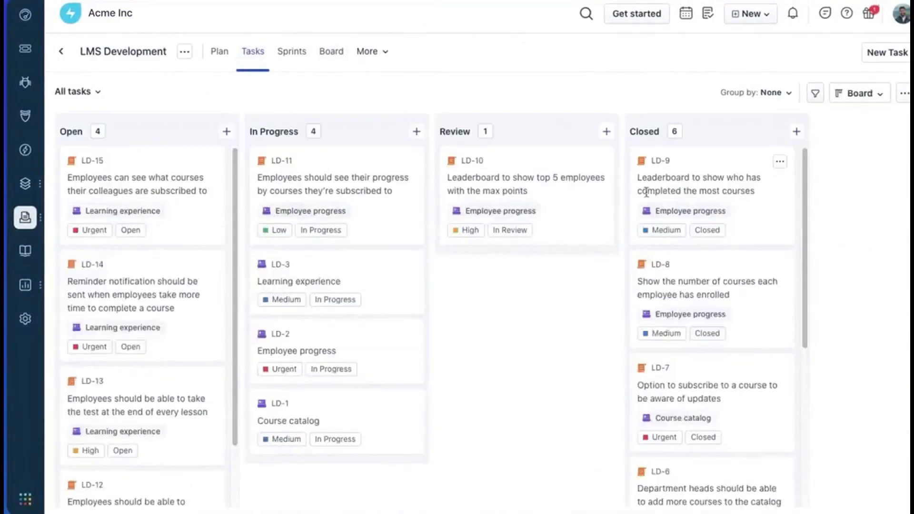
pyautogui.moveTo(280, 281); pyautogui.dragTo(525, 256)
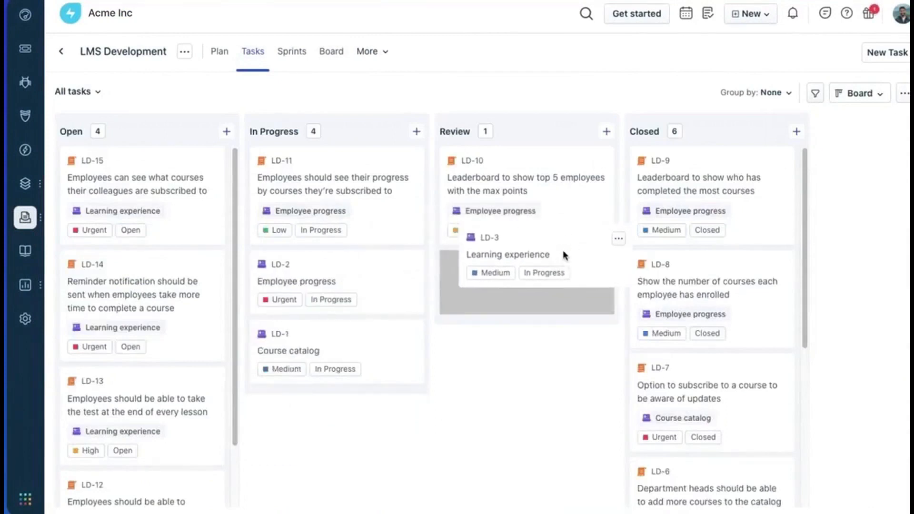
# - Bring up the IT Servicedesk analytics dashboard of ticket counts
pyautogui.click(291, 52)
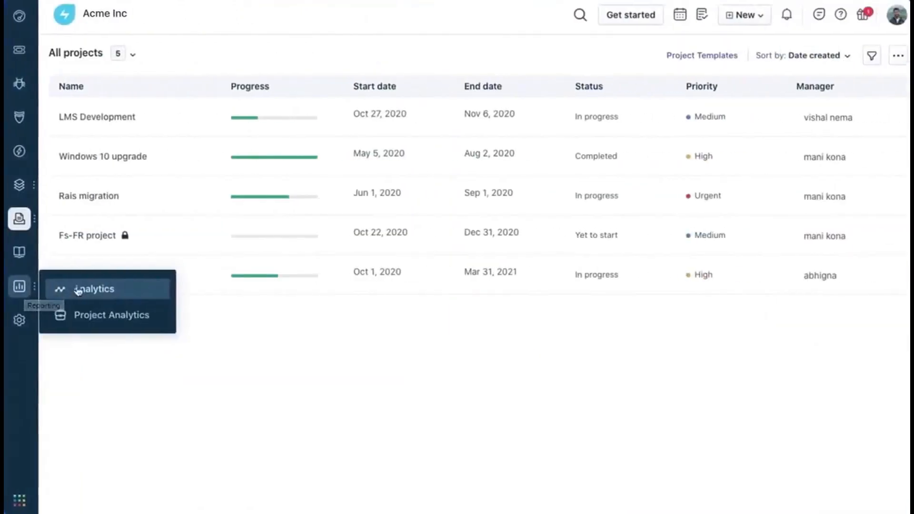
pyautogui.click(94, 288)
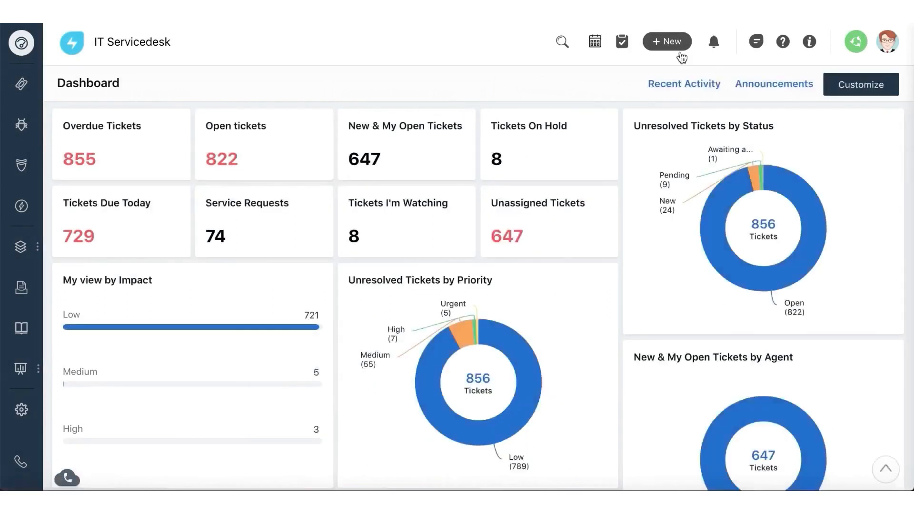
# - Select a few open tickets for bulk actions, then view ticket #INC-32855 'Wifi not working'
pyautogui.click(773, 84)
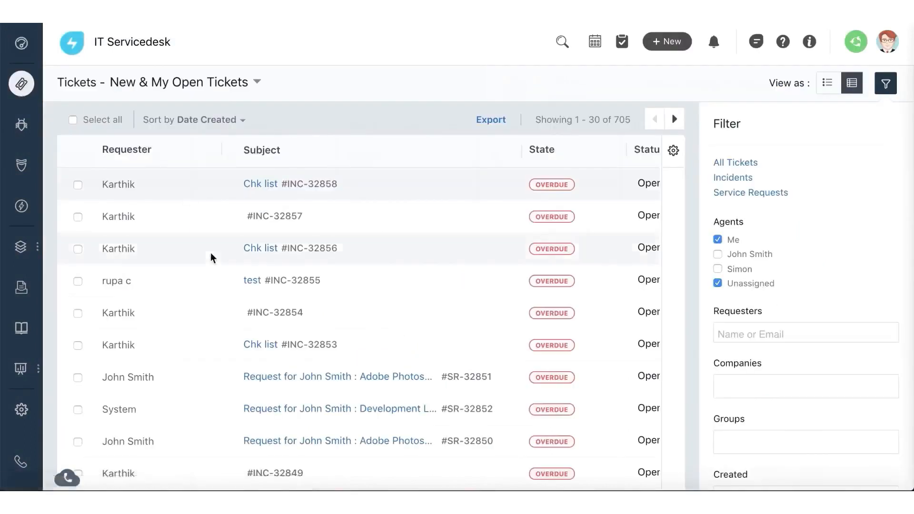
pyautogui.click(77, 248)
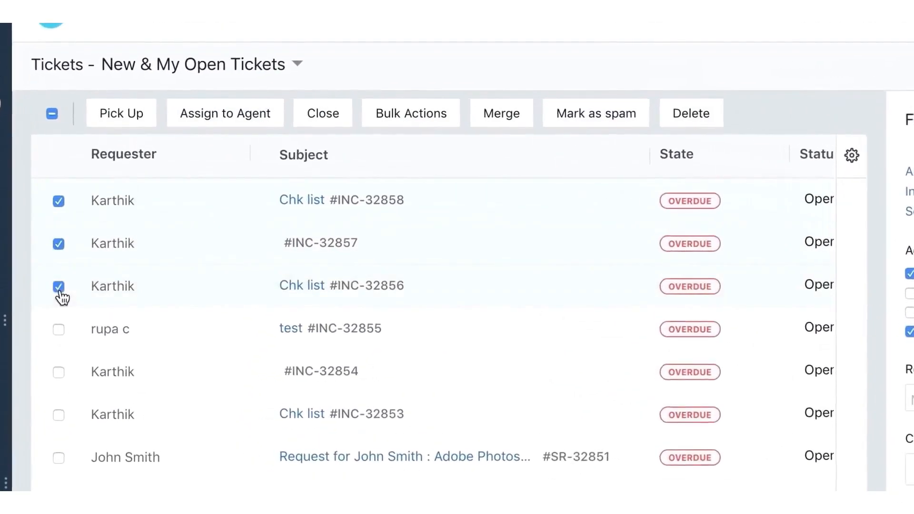
pyautogui.click(224, 114)
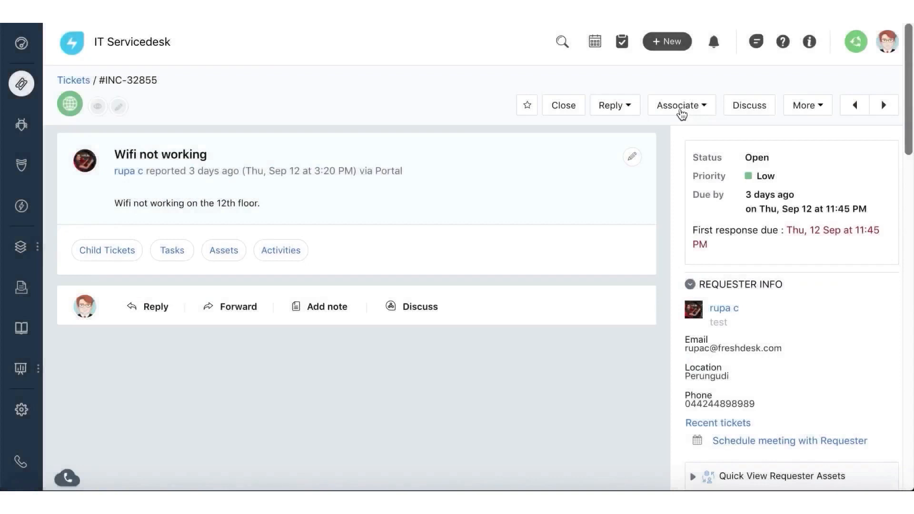
pyautogui.click(680, 105)
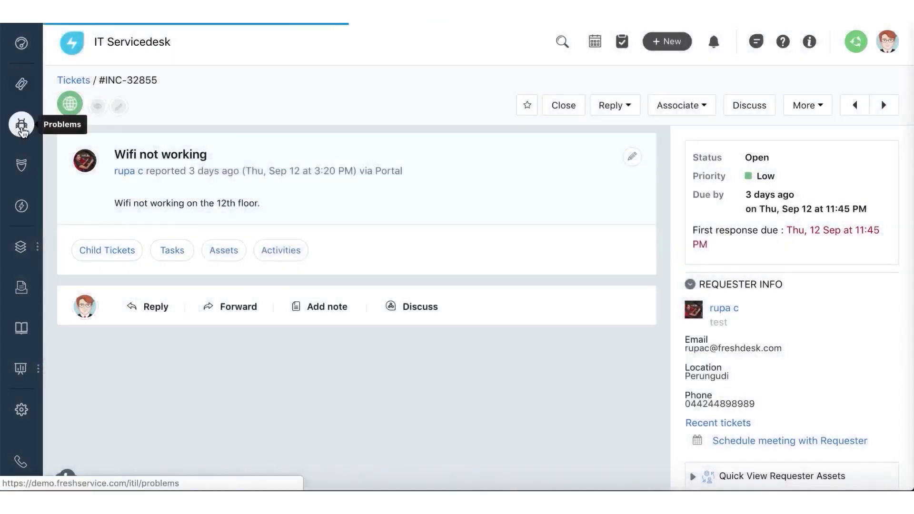
# - Review problem #PRB-13 'VPN is not working' with its incidents, analysis and solution
pyautogui.click(21, 124)
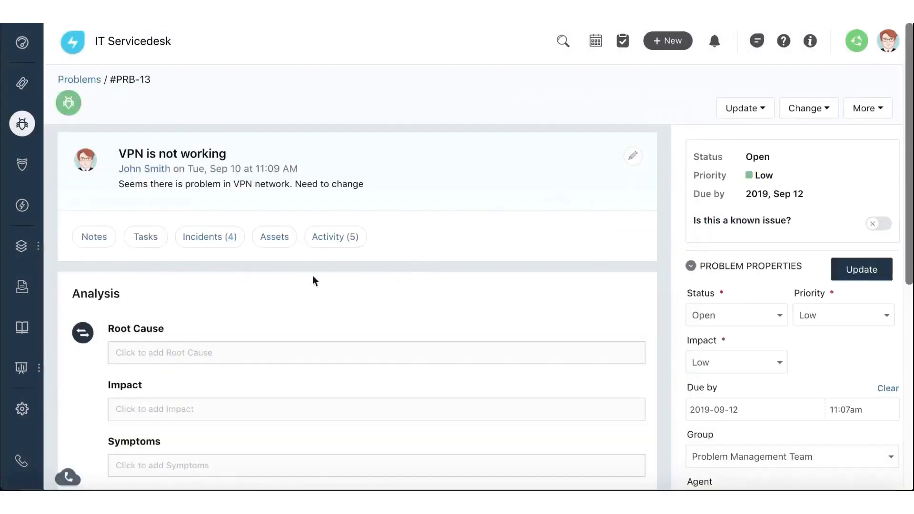
pyautogui.click(210, 237)
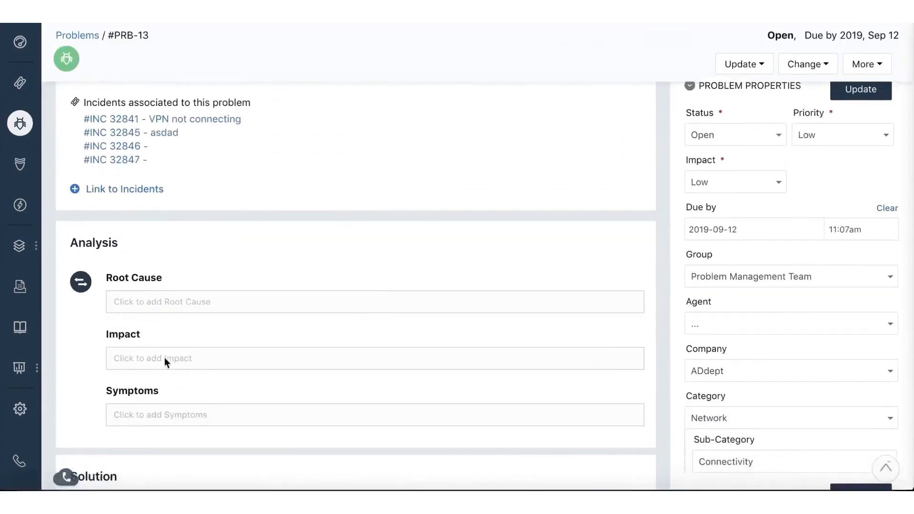
pyautogui.scroll(-3)
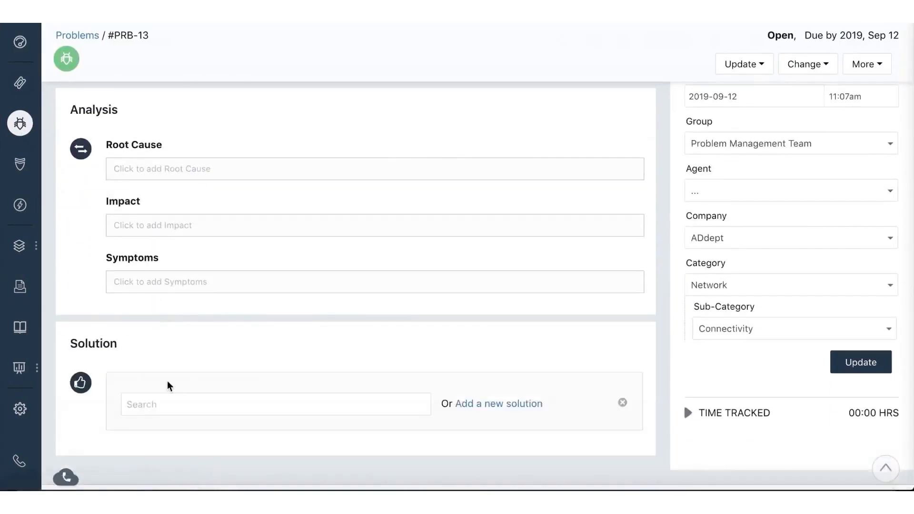
pyautogui.moveTo(20, 165)
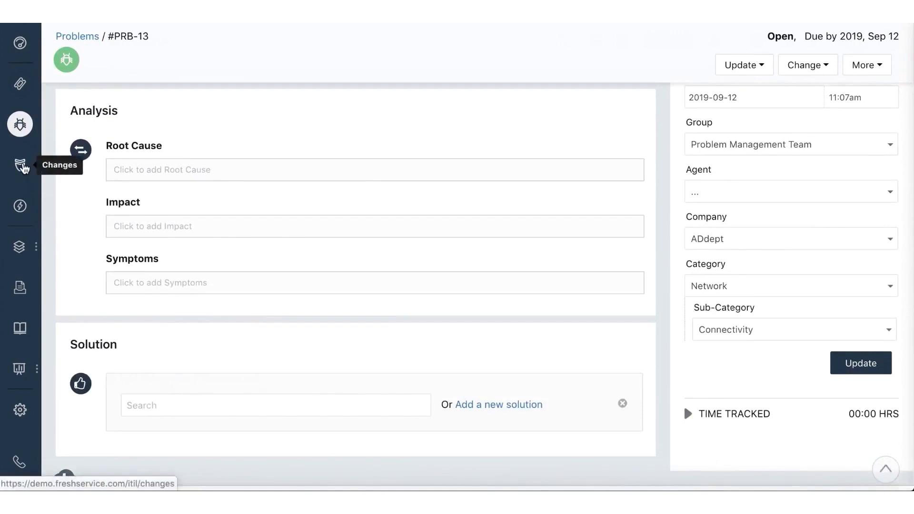